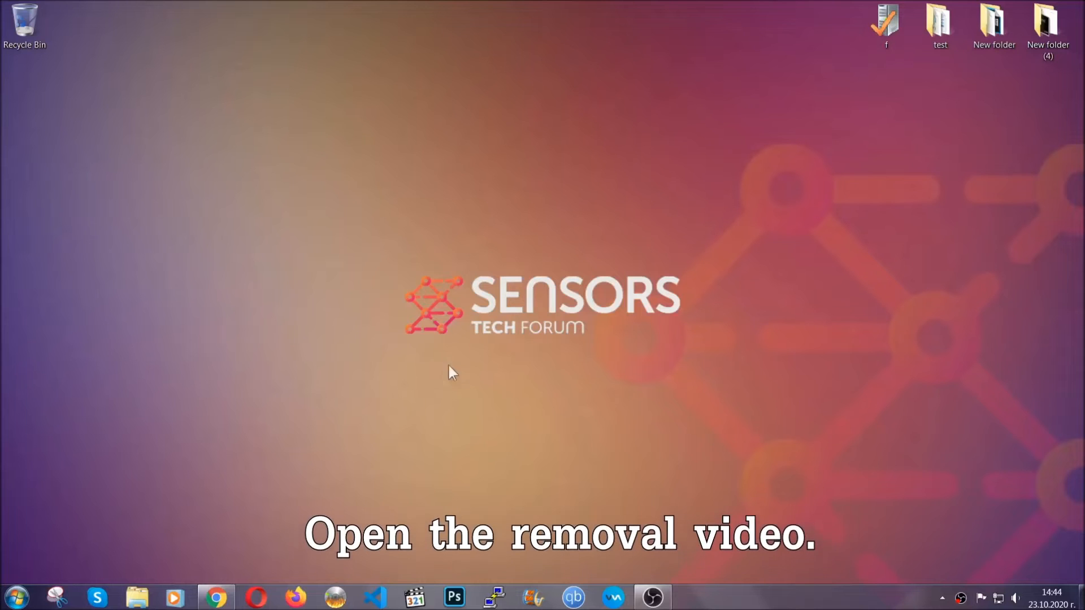
# From the removal video's description link, reach the article and download the SpyHunter installer.
pyautogui.click(215, 596)
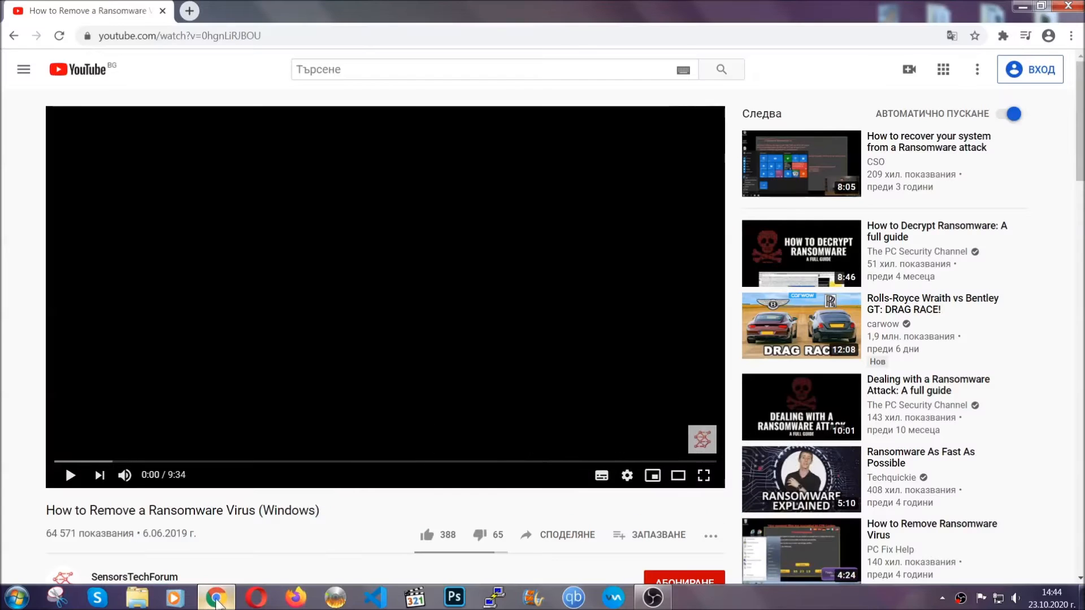
pyautogui.scroll(-3)
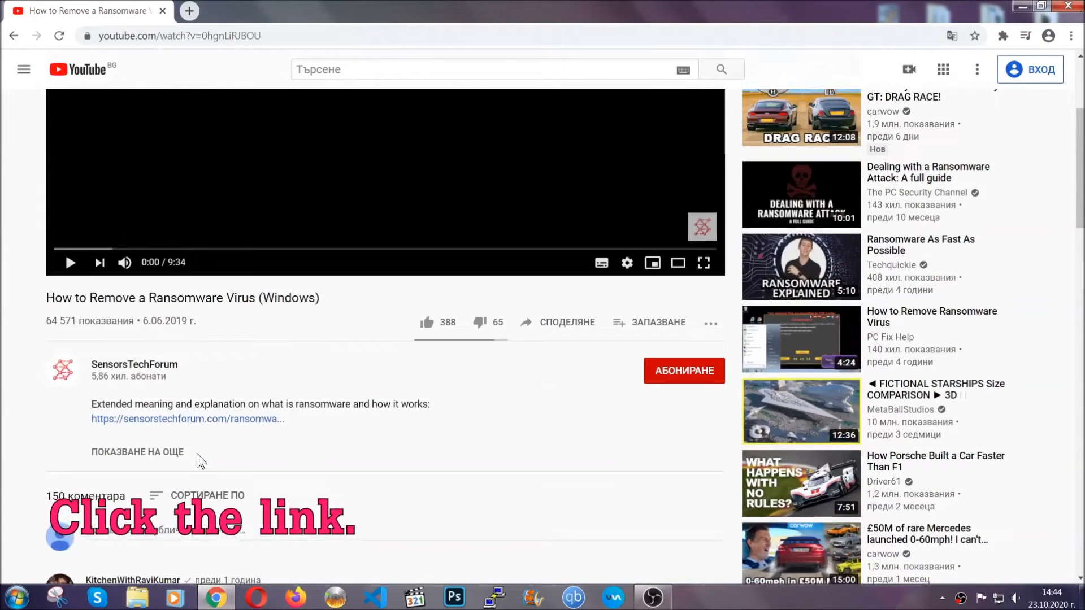
pyautogui.click(187, 418)
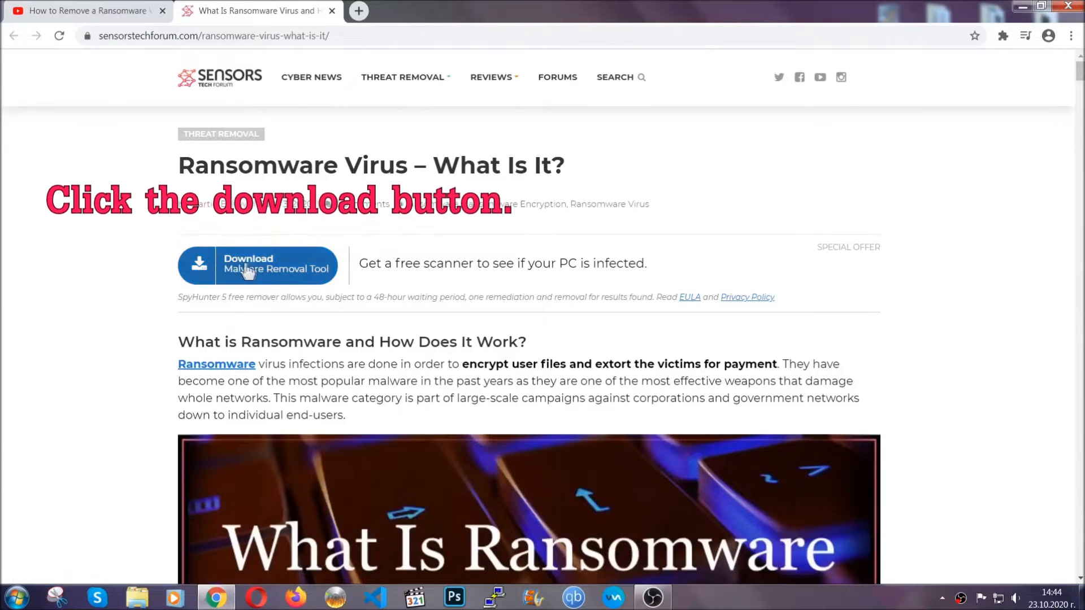
pyautogui.click(258, 265)
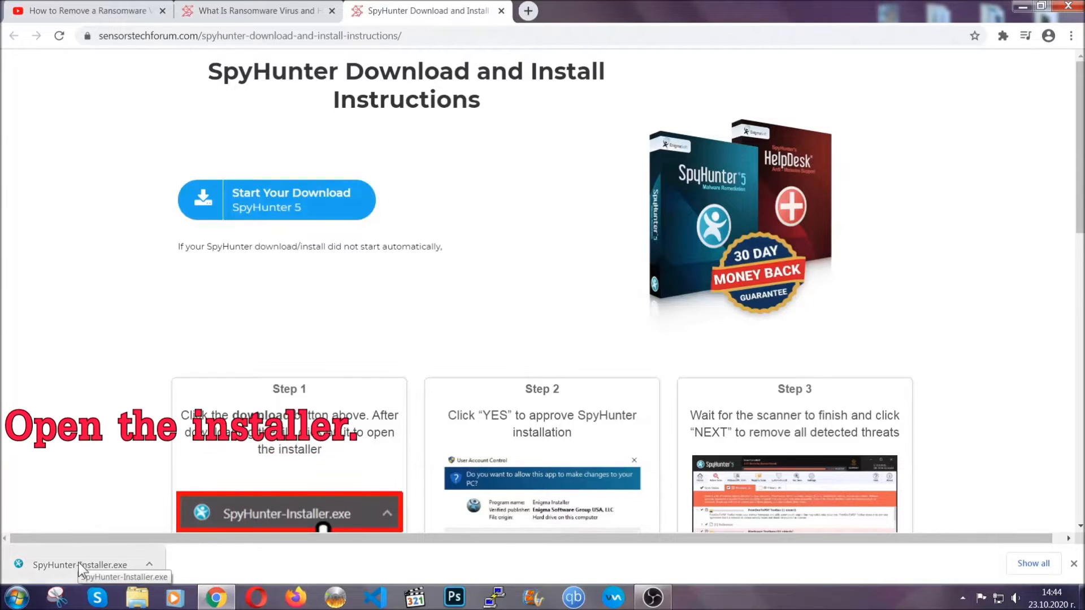
# Run SpyHunter-Installer.exe, choose English, accept the EULA and install.
pyautogui.click(75, 565)
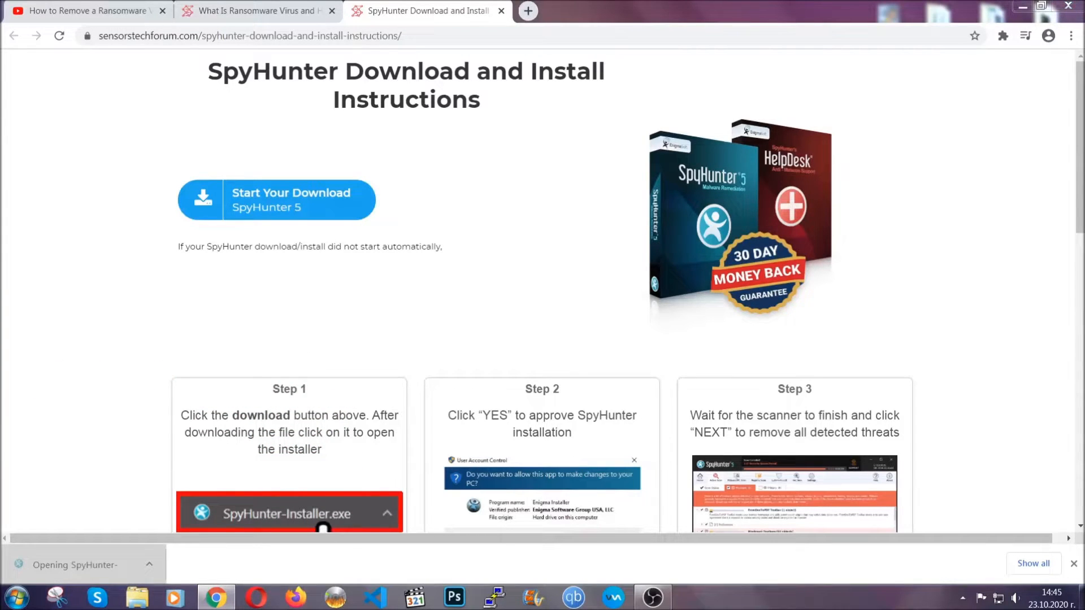
pyautogui.click(288, 513)
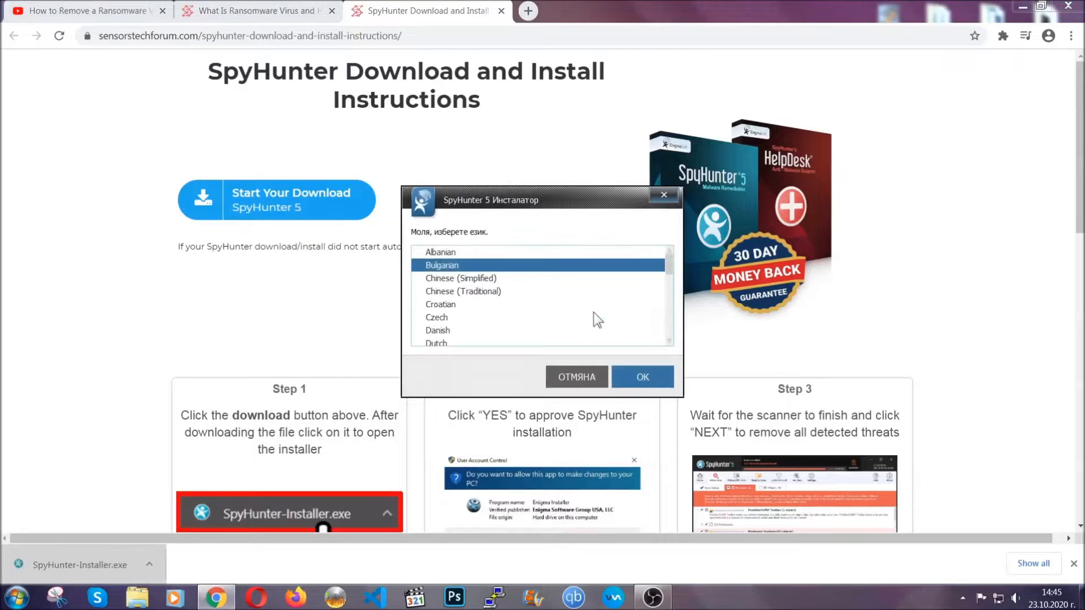
pyautogui.scroll(-3)
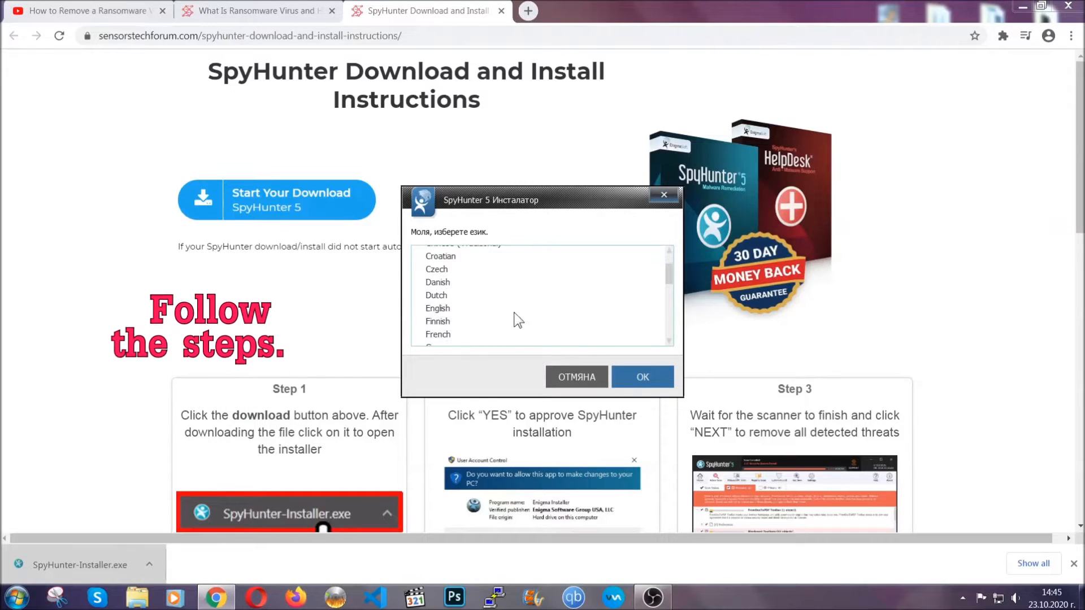
pyautogui.click(437, 308)
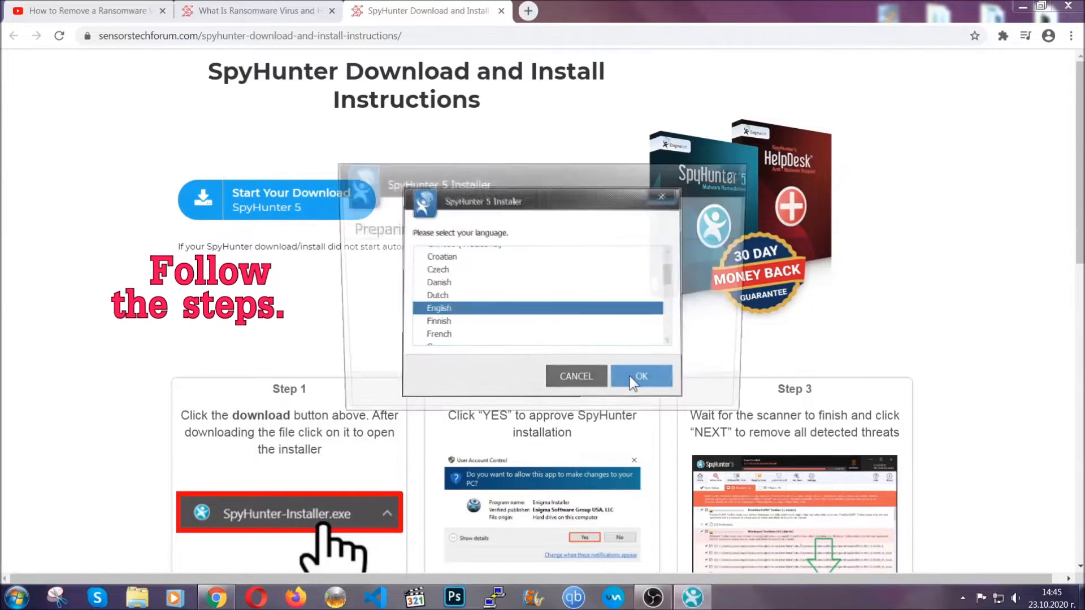
pyautogui.click(639, 375)
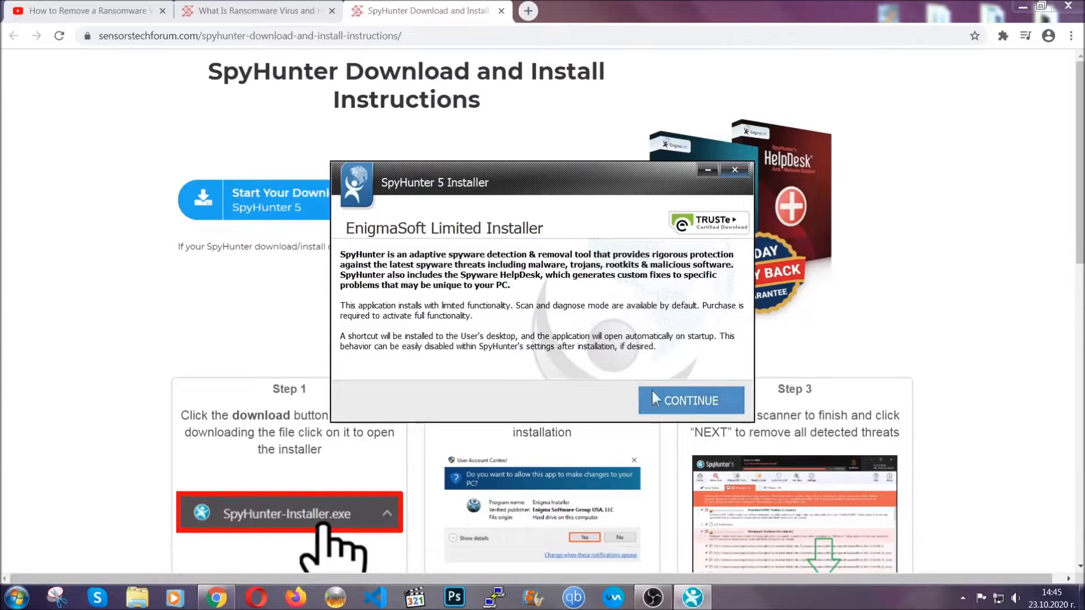
pyautogui.click(690, 400)
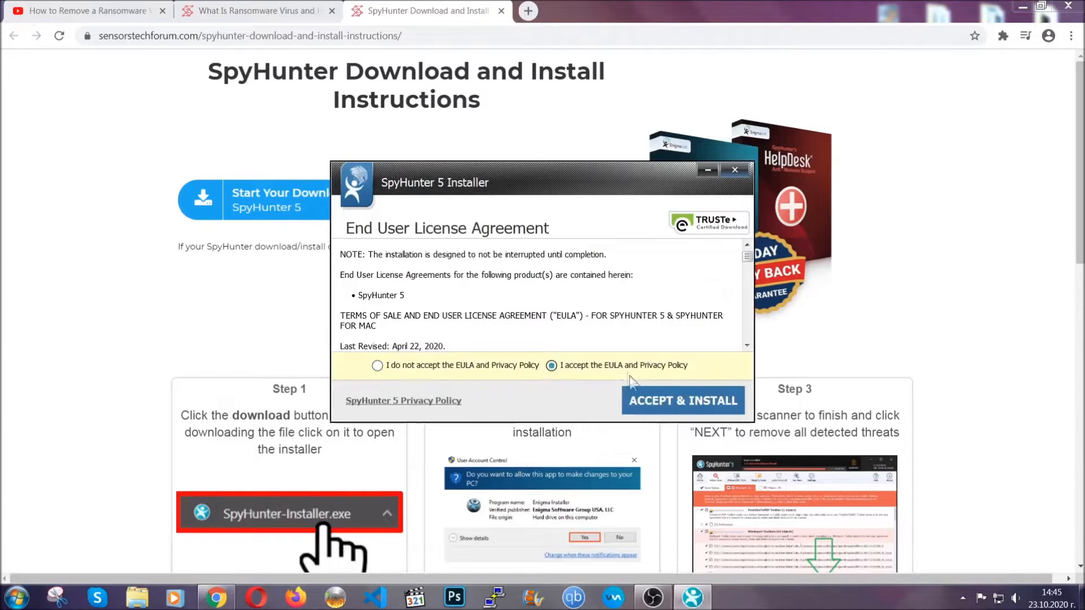
pyautogui.click(681, 400)
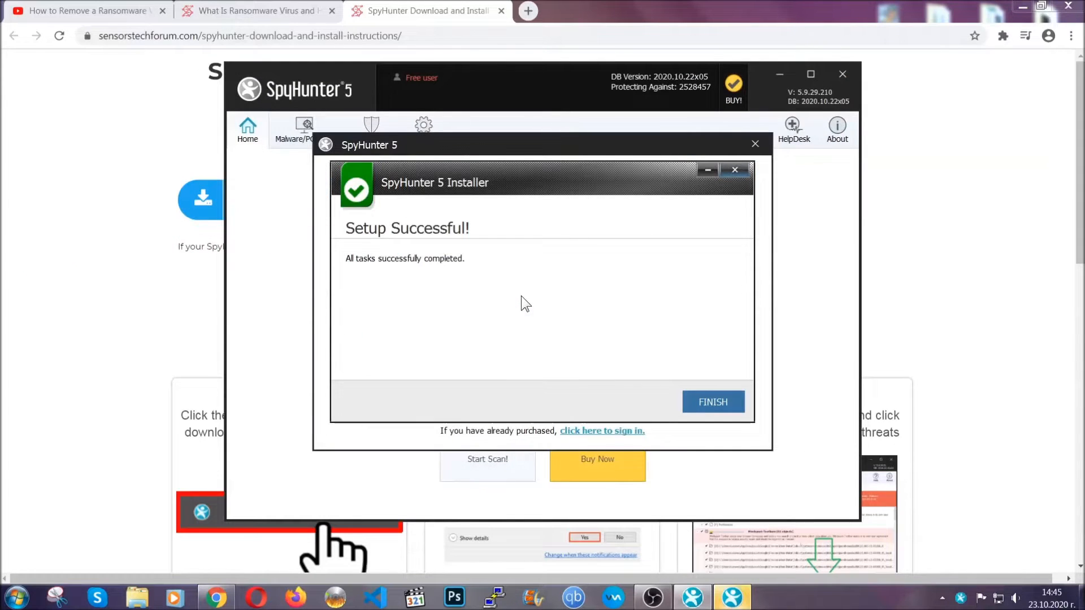
# Finish setup and remove the detected Keygen.exe threat after the scan.
pyautogui.click(713, 402)
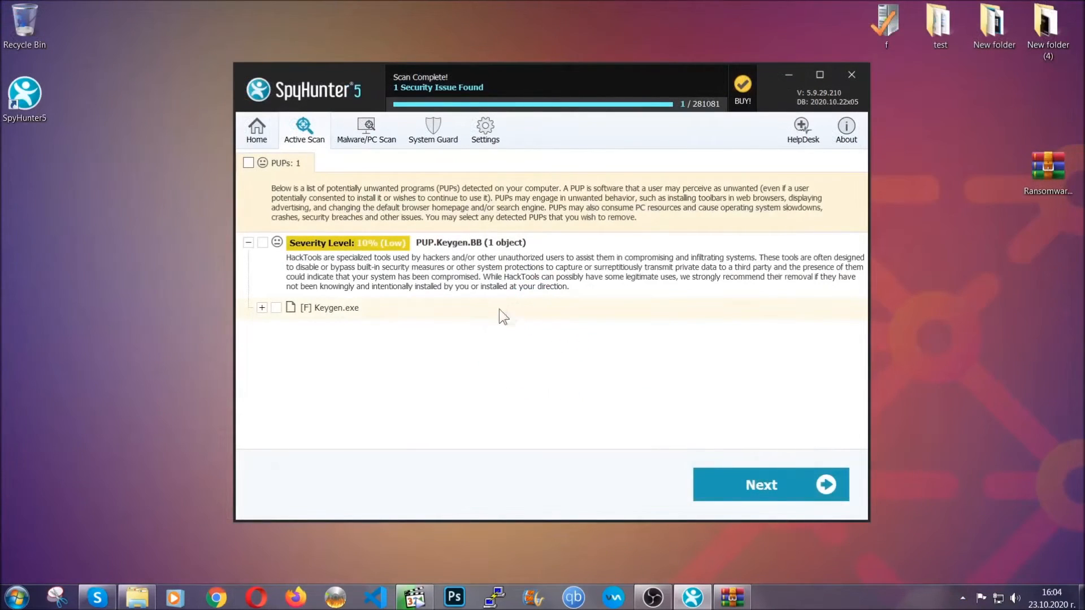
pyautogui.click(249, 163)
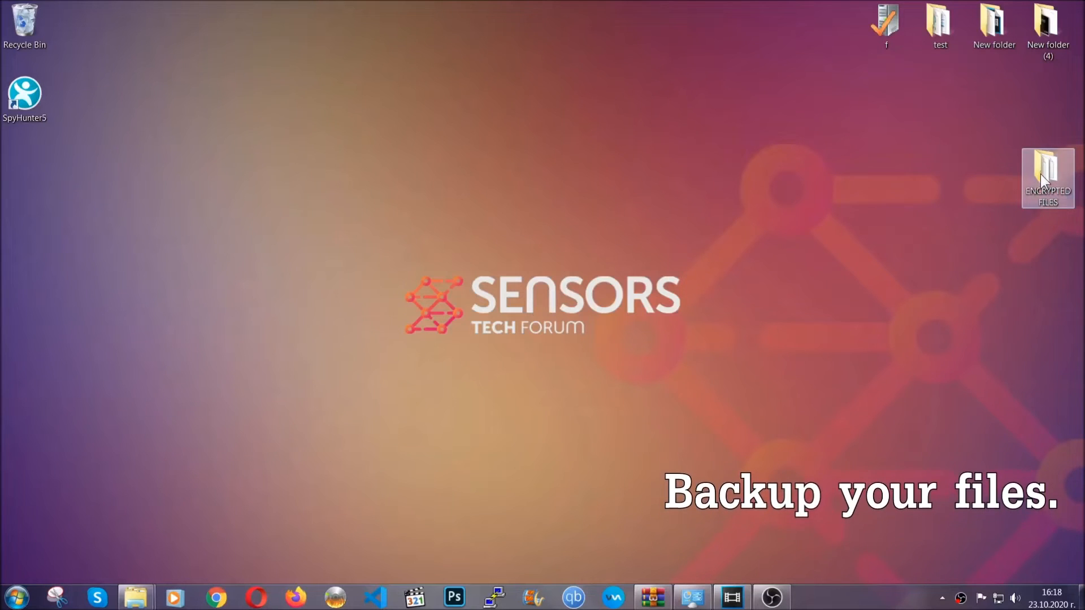
# Copy all six encrypted .efji files from the ENCRYPTED FILES folder.
pyautogui.doubleClick(1047, 173)
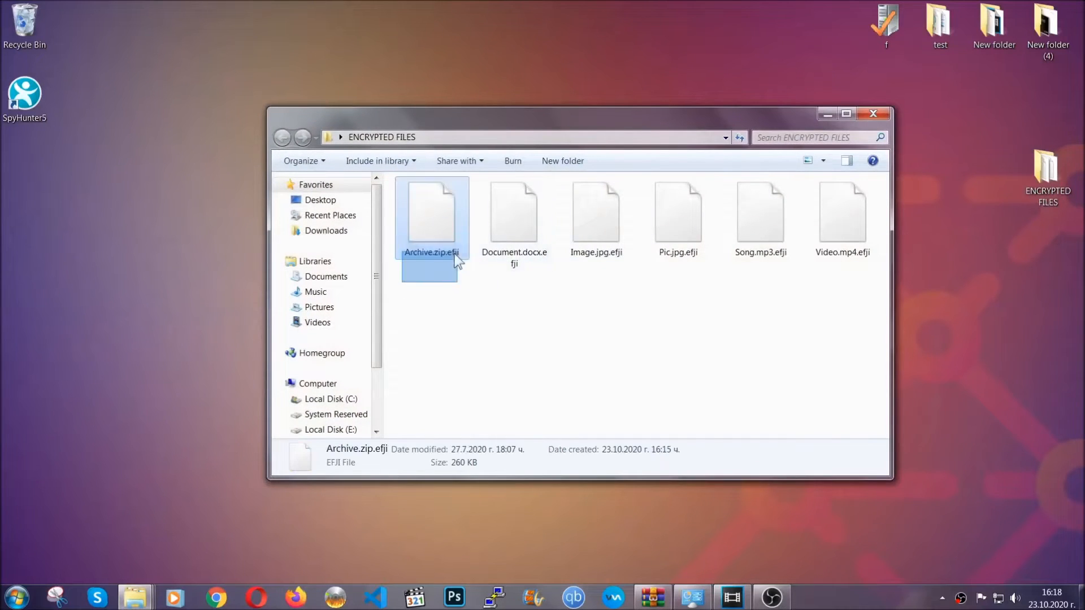
pyautogui.rightClick(842, 214)
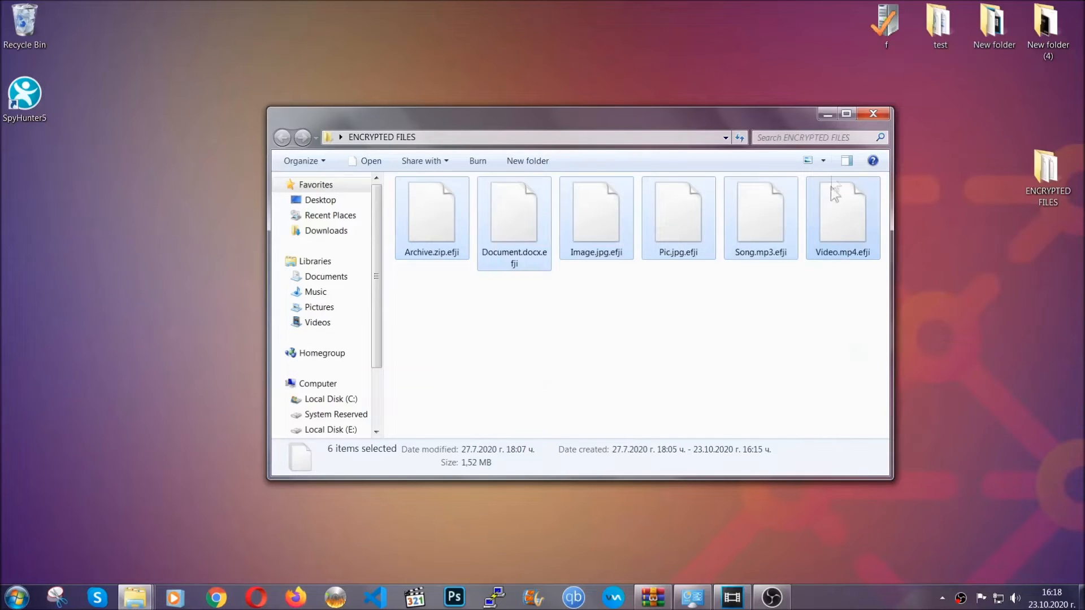
pyautogui.click(872, 113)
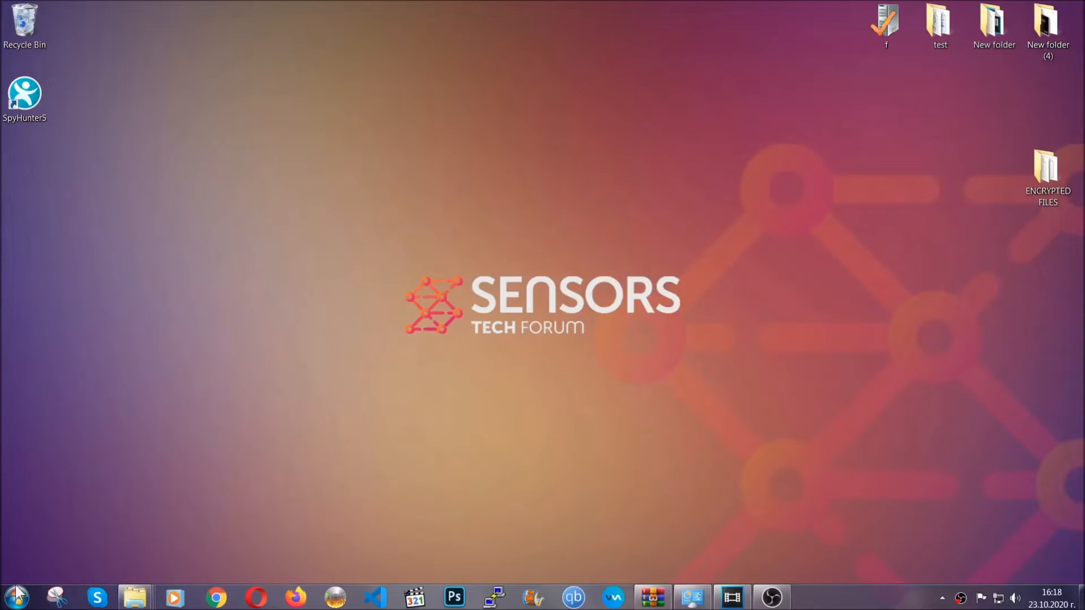
pyautogui.moveTo(212, 429)
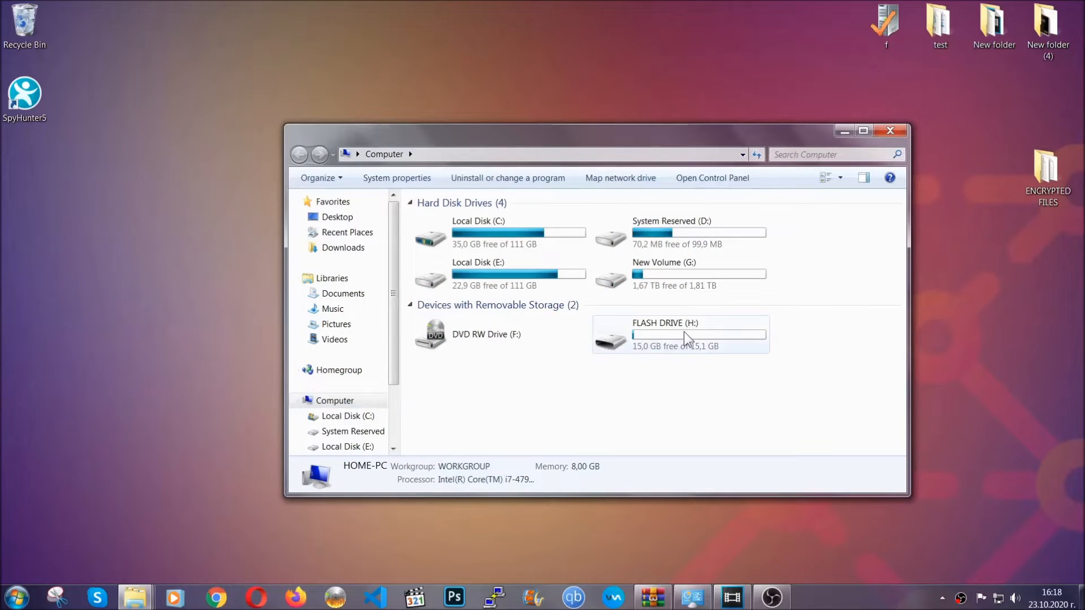
# Paste the copied files onto FLASH DRIVE (H:) and close the window.
pyautogui.doubleClick(679, 335)
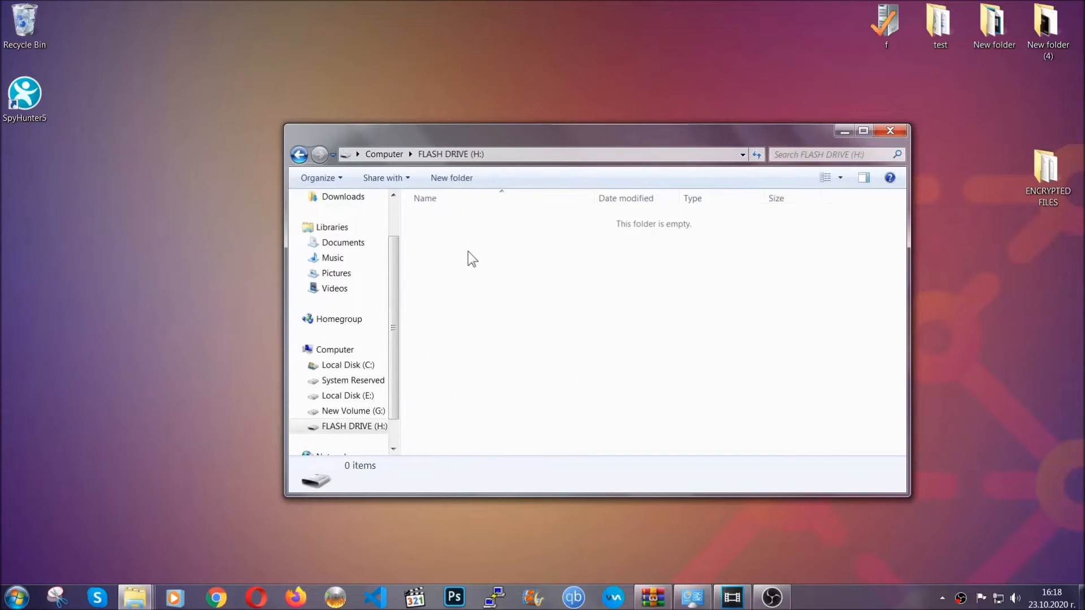
pyautogui.rightClick(473, 259)
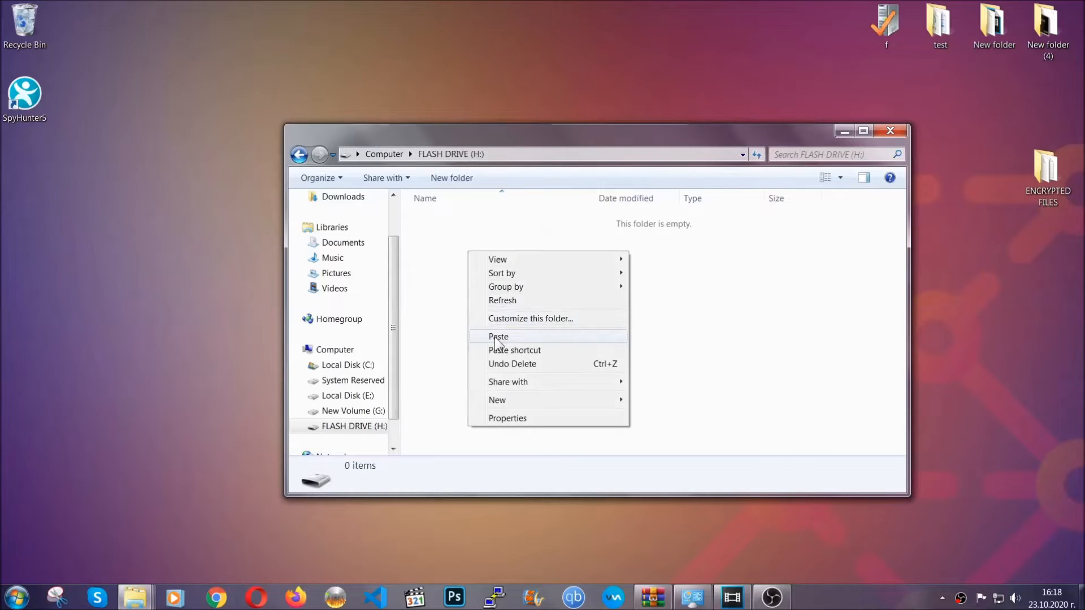
pyautogui.click(499, 337)
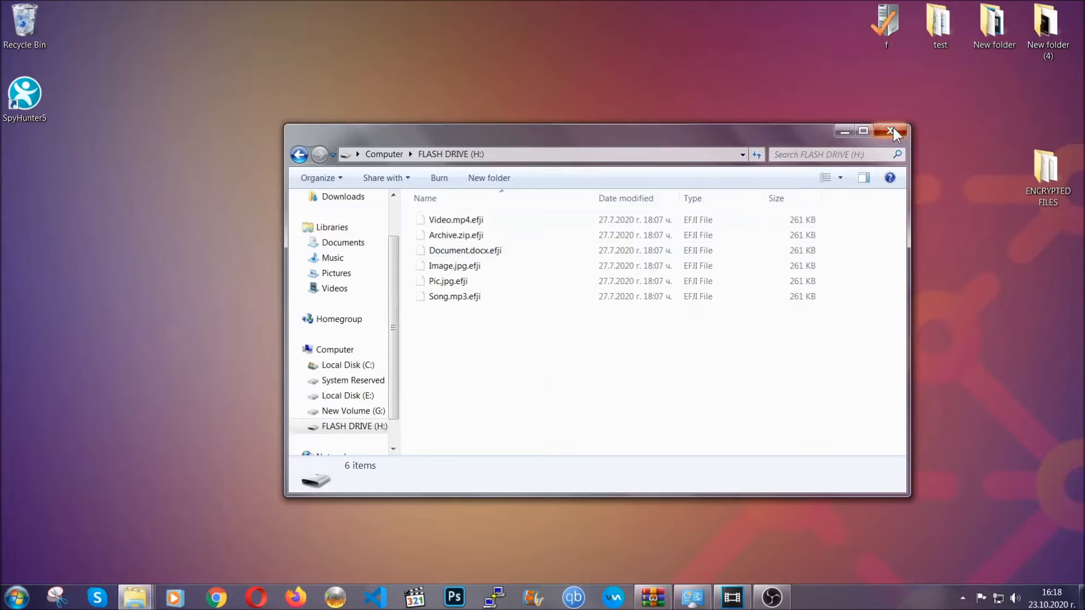
pyautogui.click(893, 131)
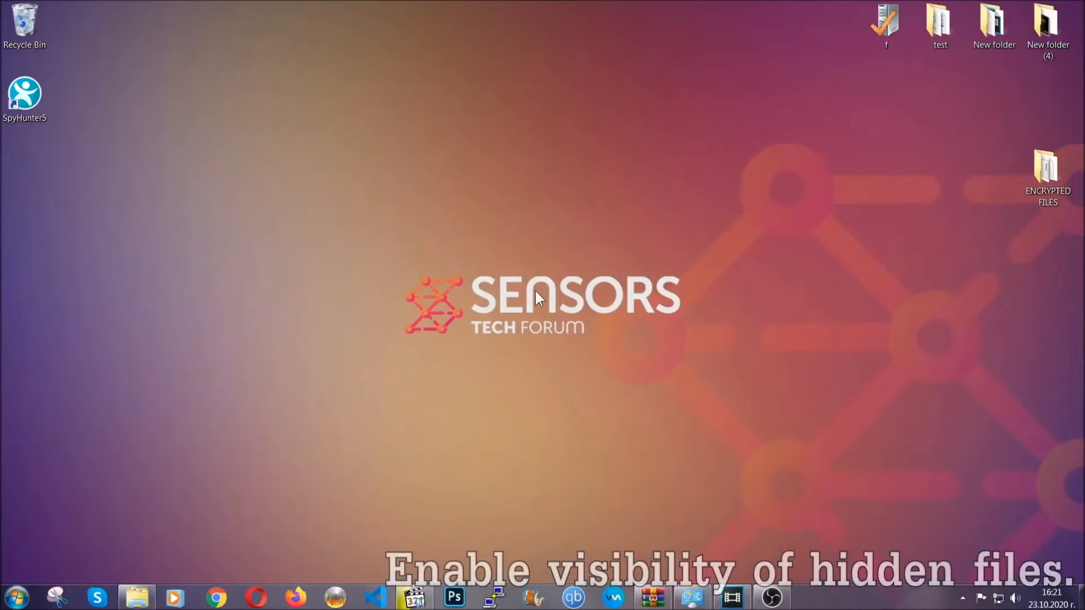
pyautogui.moveTo(75, 535)
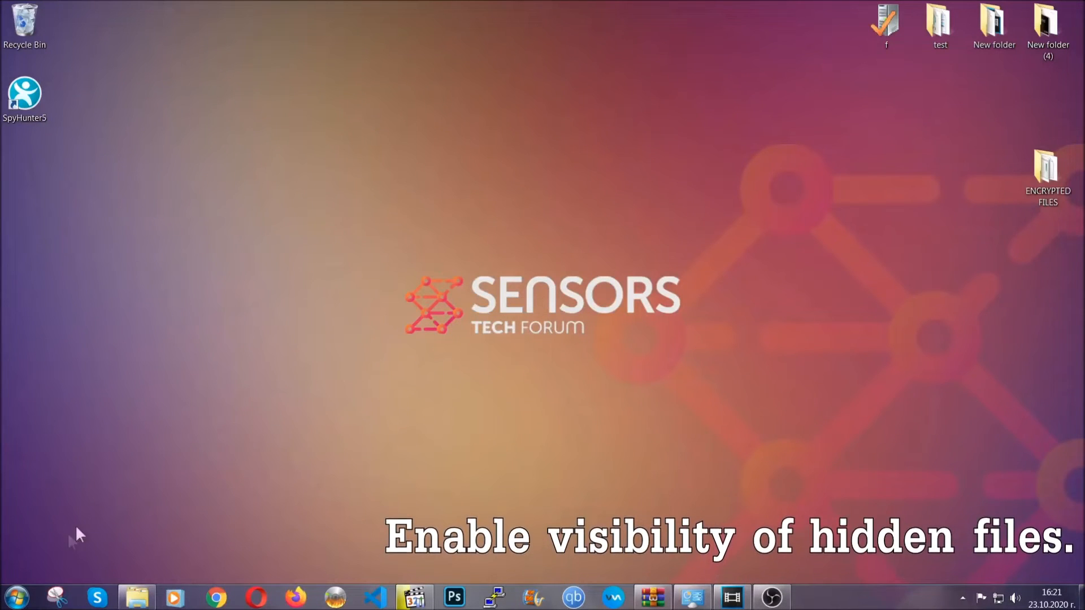
# Find and open the 'show hidden files and folders' setting from Start menu search.
pyautogui.click(15, 596)
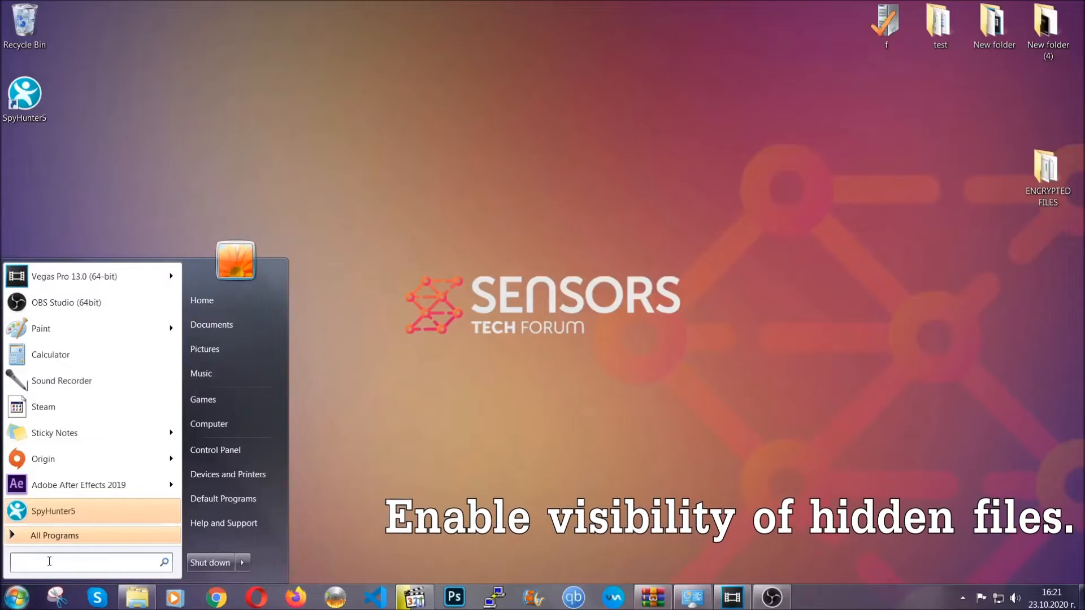
pyautogui.write('s')
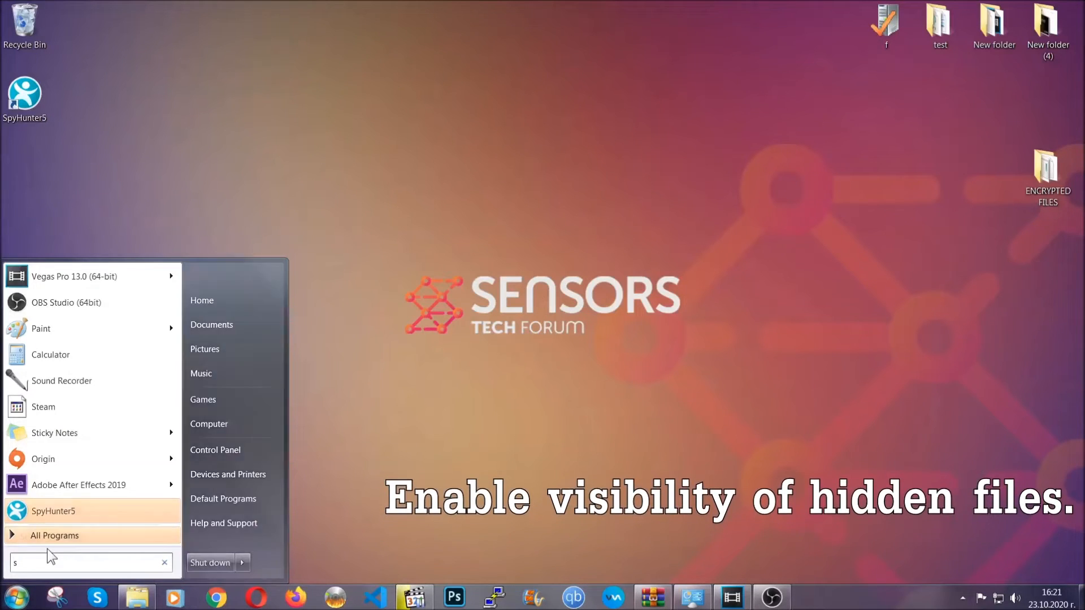
pyautogui.write('how')
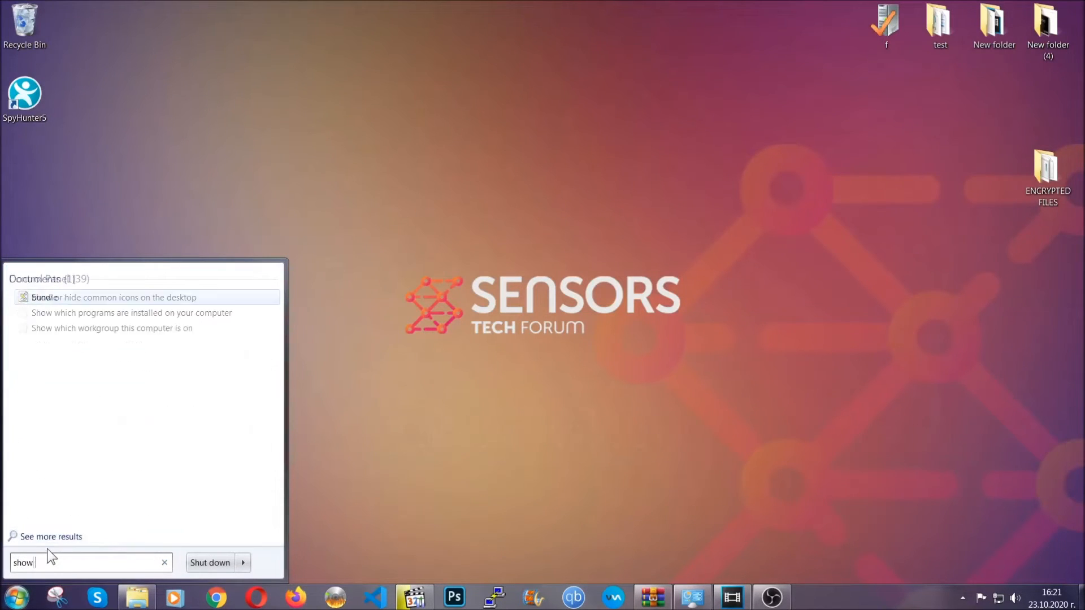
pyautogui.write('hidden files')
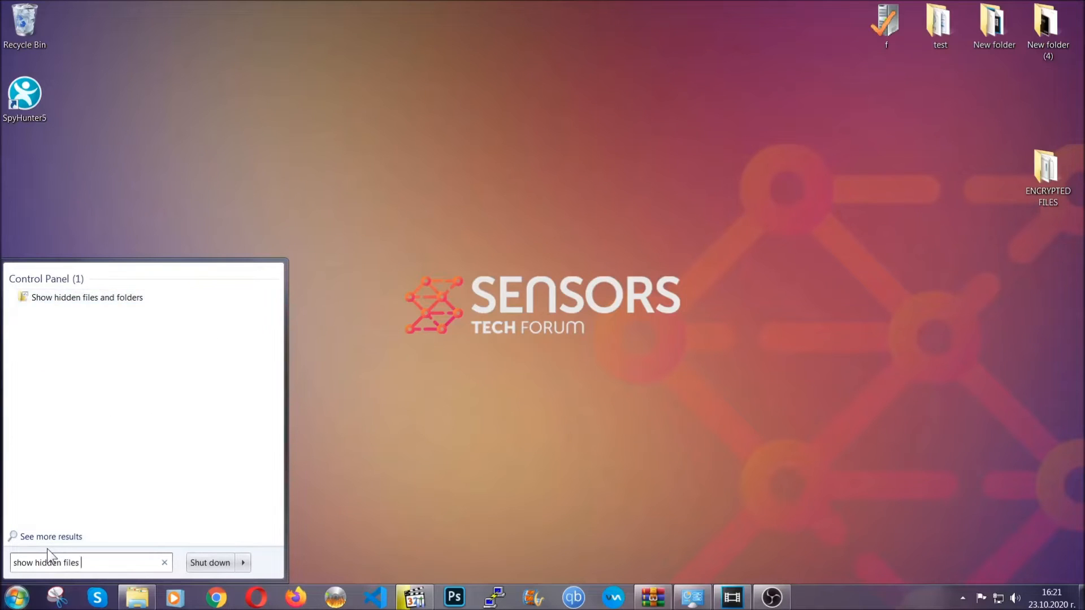
pyautogui.write('and folders')
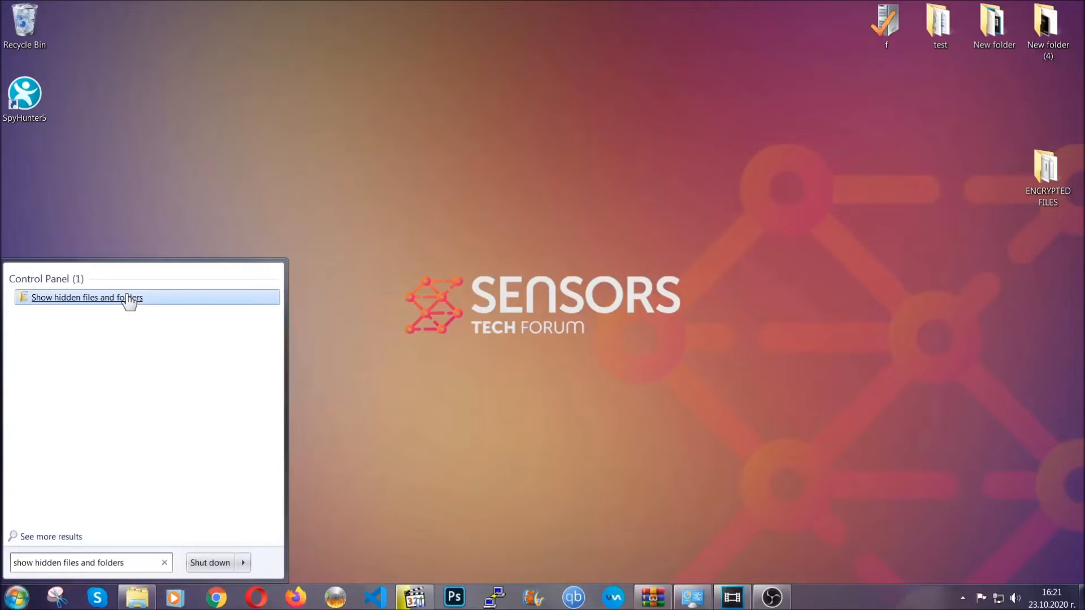
pyautogui.click(87, 298)
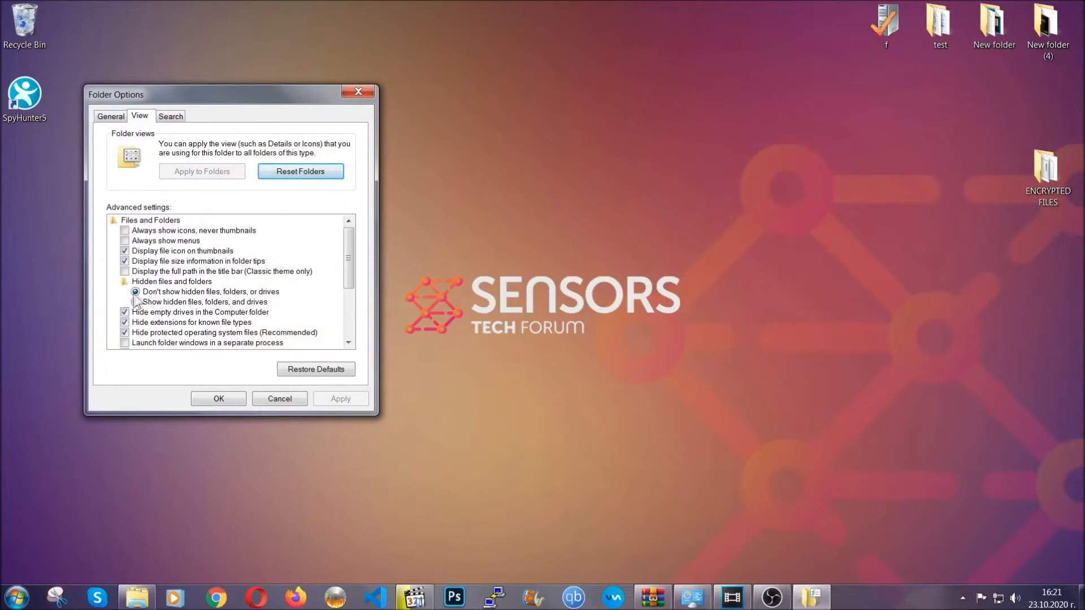
# Select 'Show hidden files, folders, and drives', apply and confirm.
pyautogui.click(135, 302)
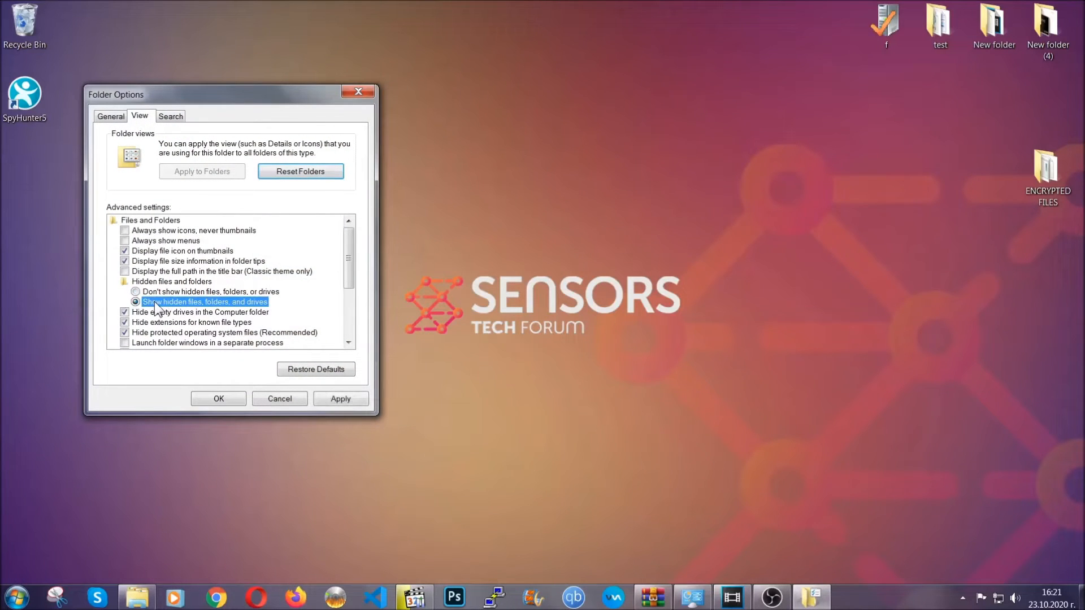
pyautogui.click(340, 399)
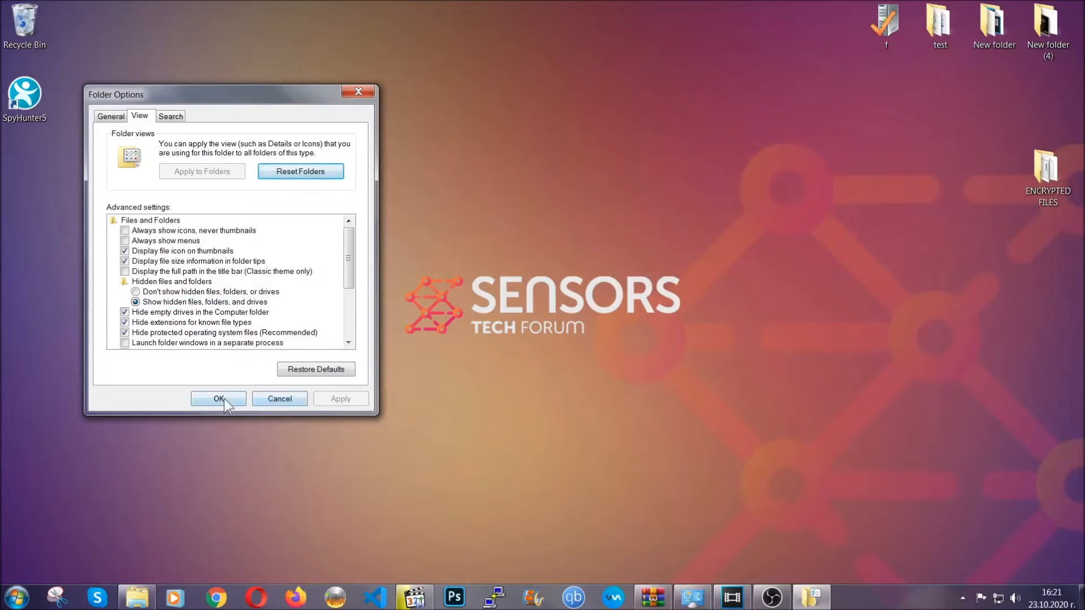
pyautogui.click(218, 399)
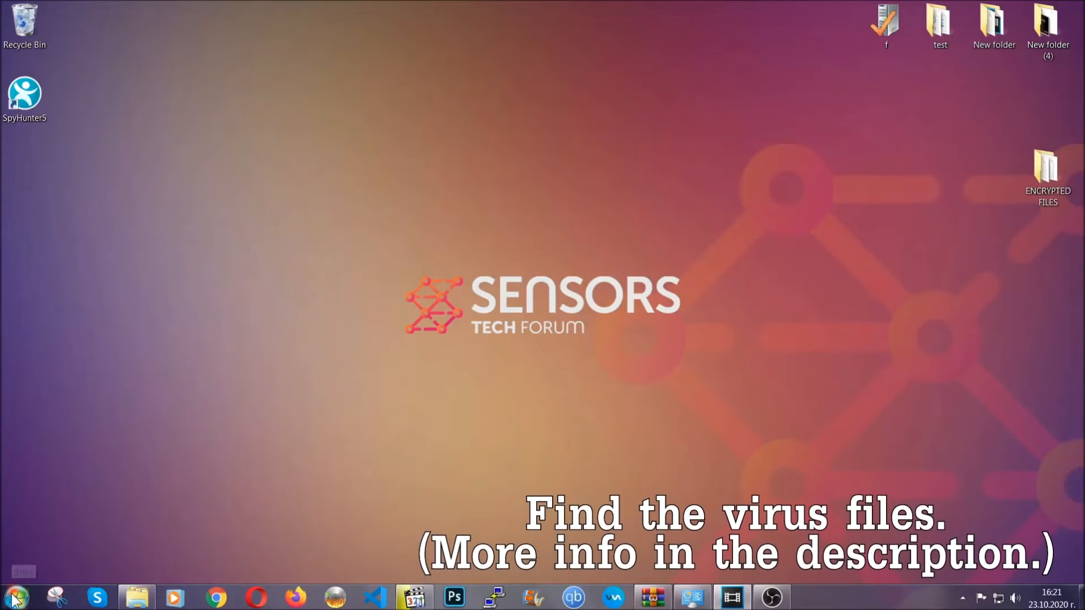
# Search Computer for 'fileextension:exe Example Virus Name'.
pyautogui.click(15, 596)
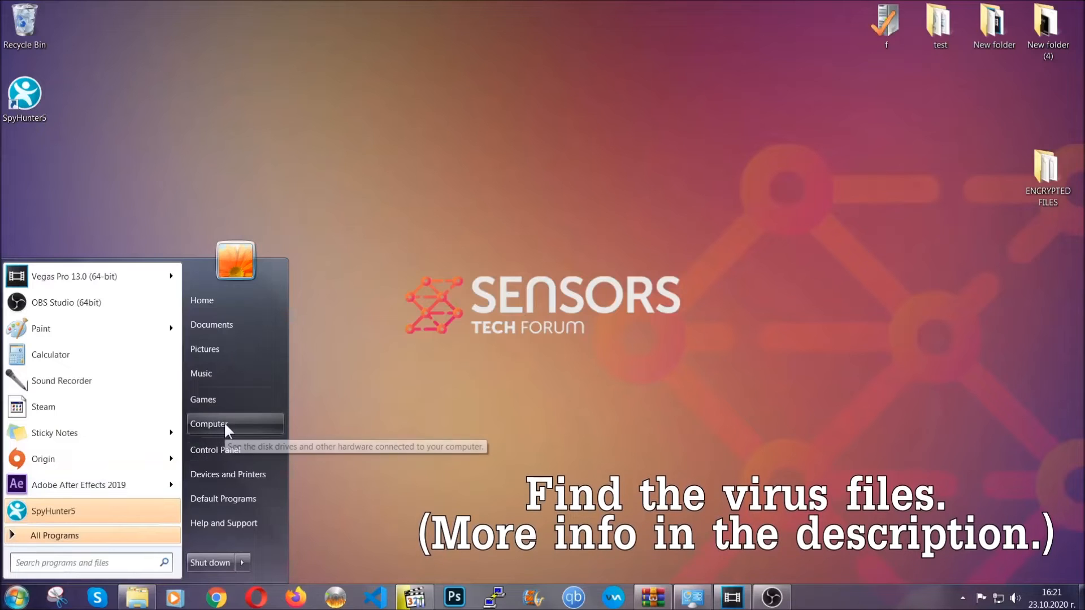
pyautogui.click(208, 424)
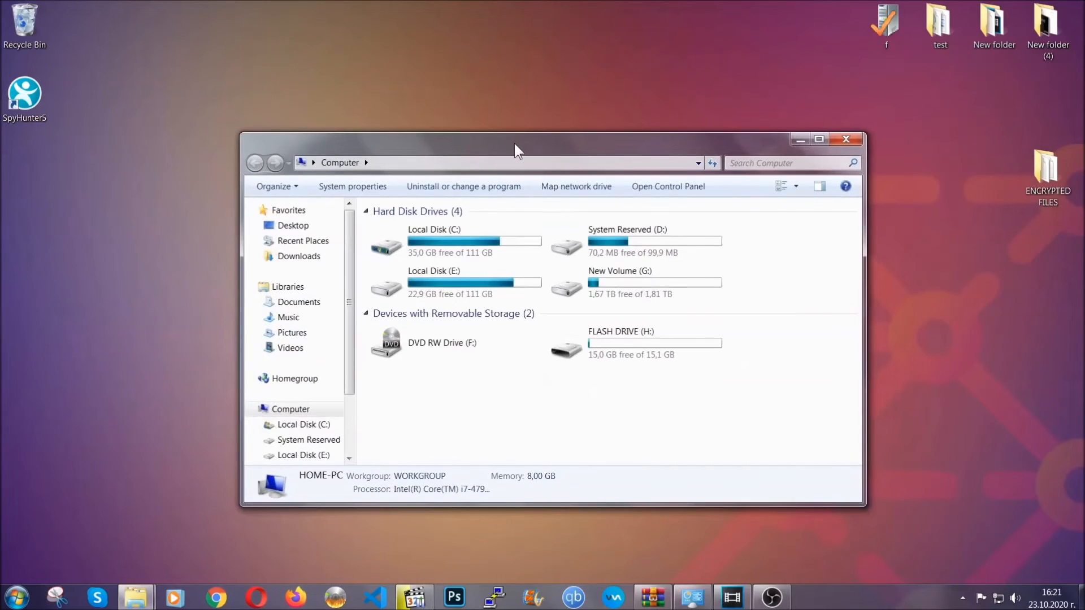
pyautogui.click(789, 163)
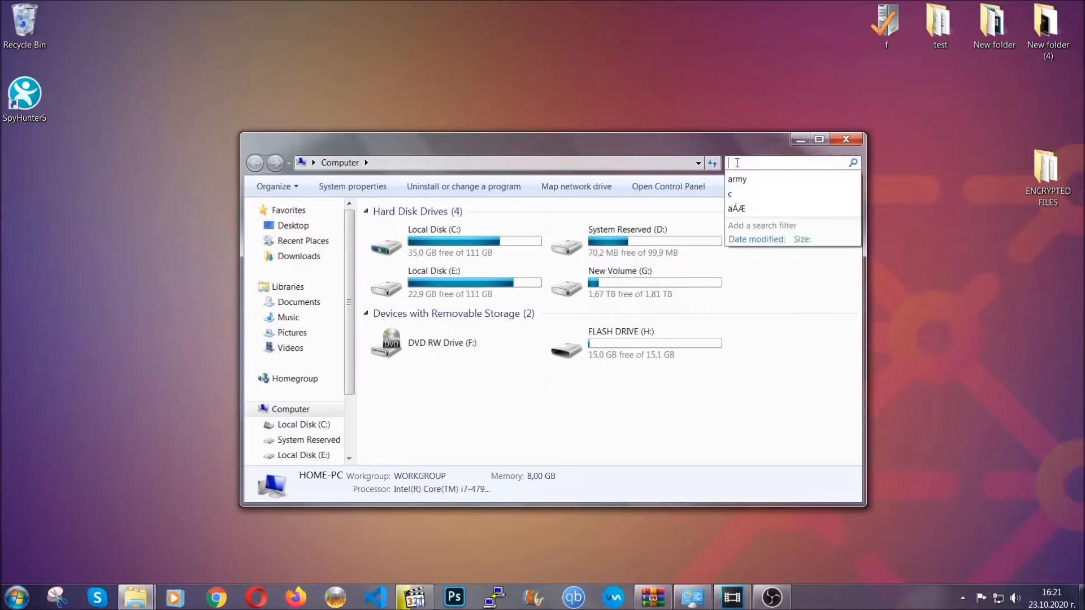
pyautogui.write('fileextension')
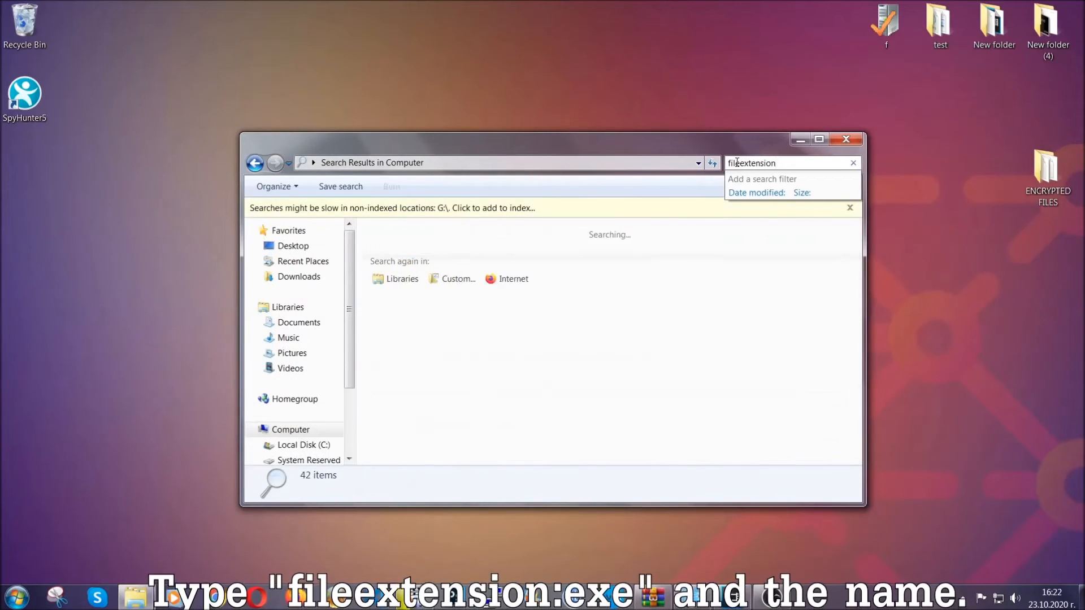
pyautogui.write(':exe E')
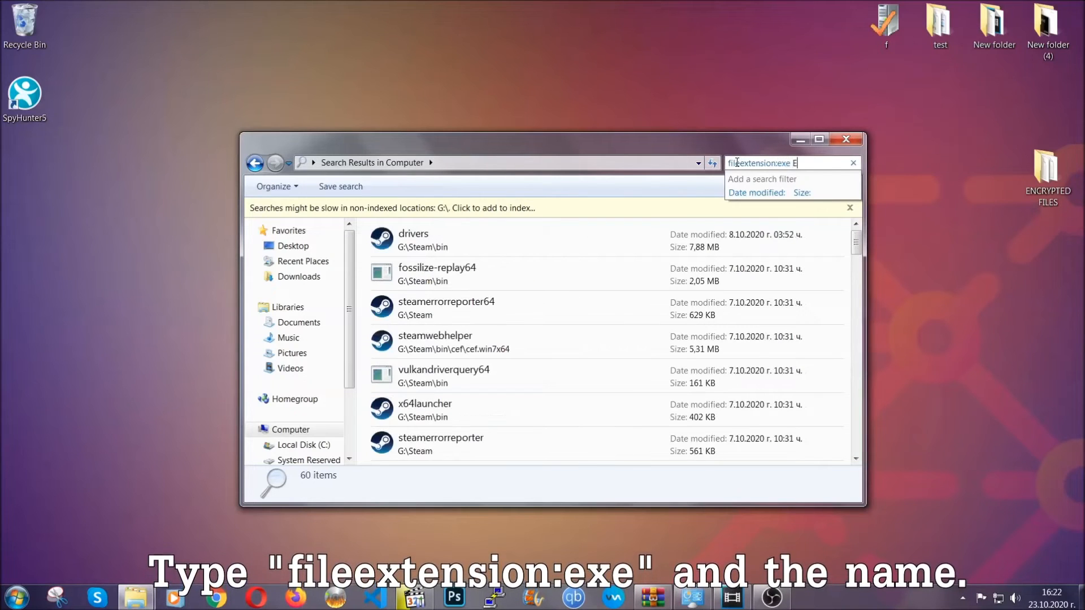
pyautogui.write('xample Virus Name')
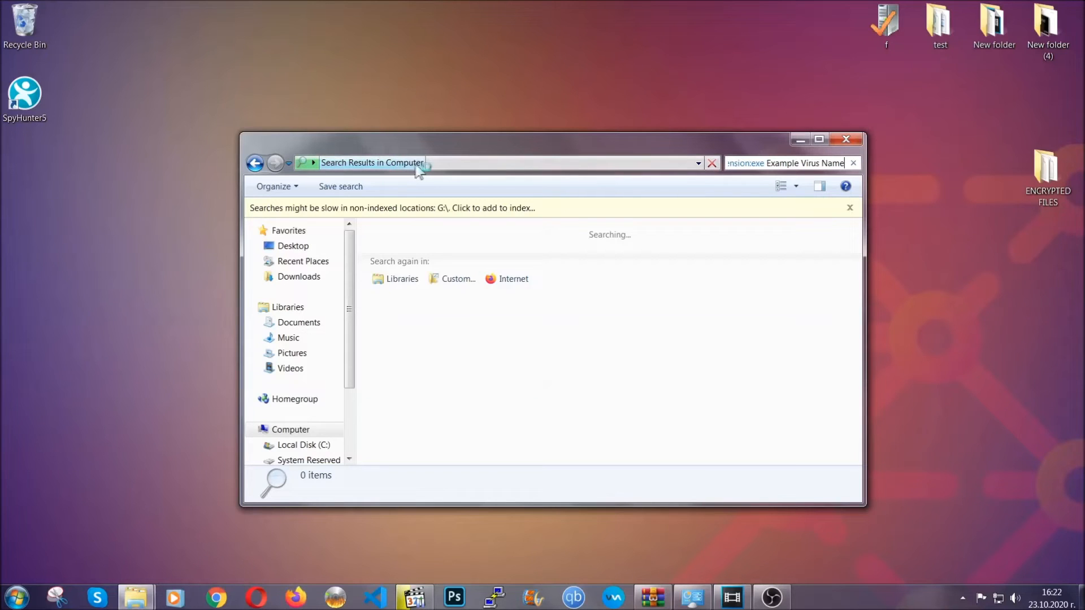
pyautogui.moveTo(464, 193)
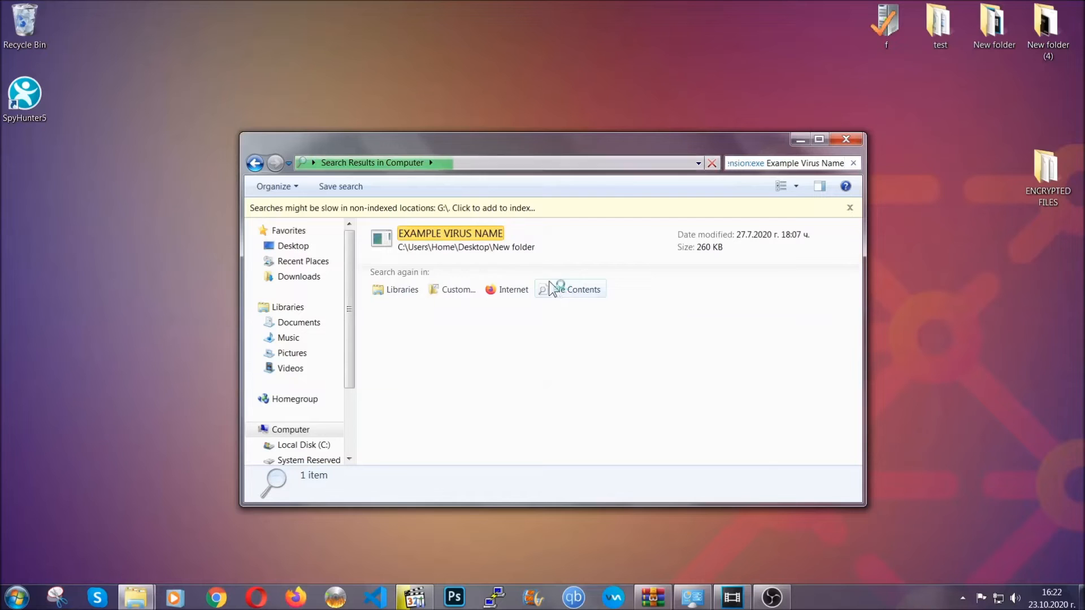
# Delete the found Example Virus Name exe to the Recycle Bin and close the search window.
pyautogui.click(450, 238)
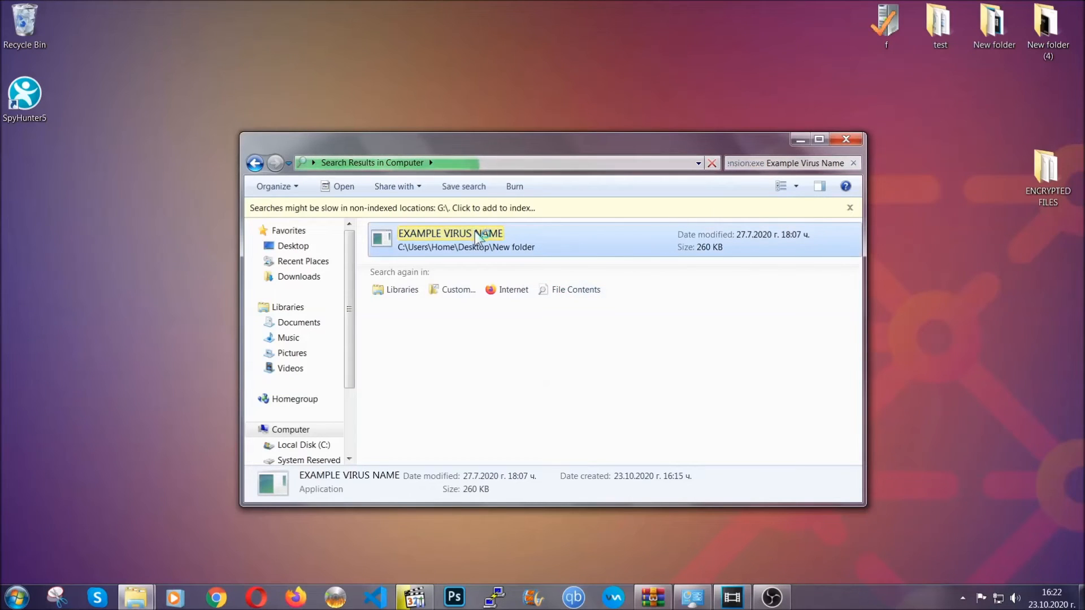
pyautogui.rightClick(450, 238)
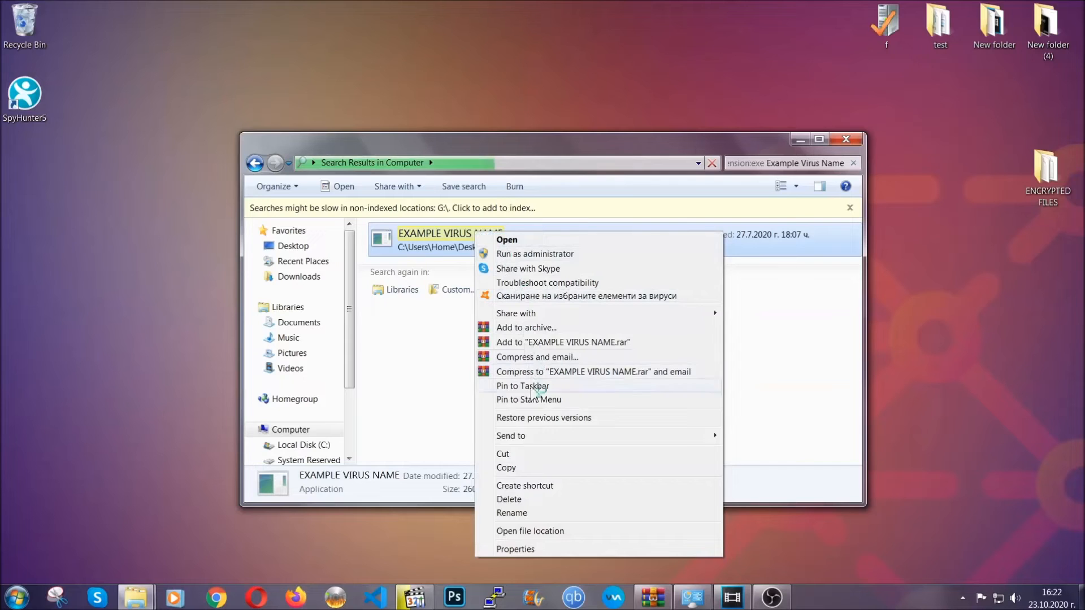
pyautogui.click(509, 498)
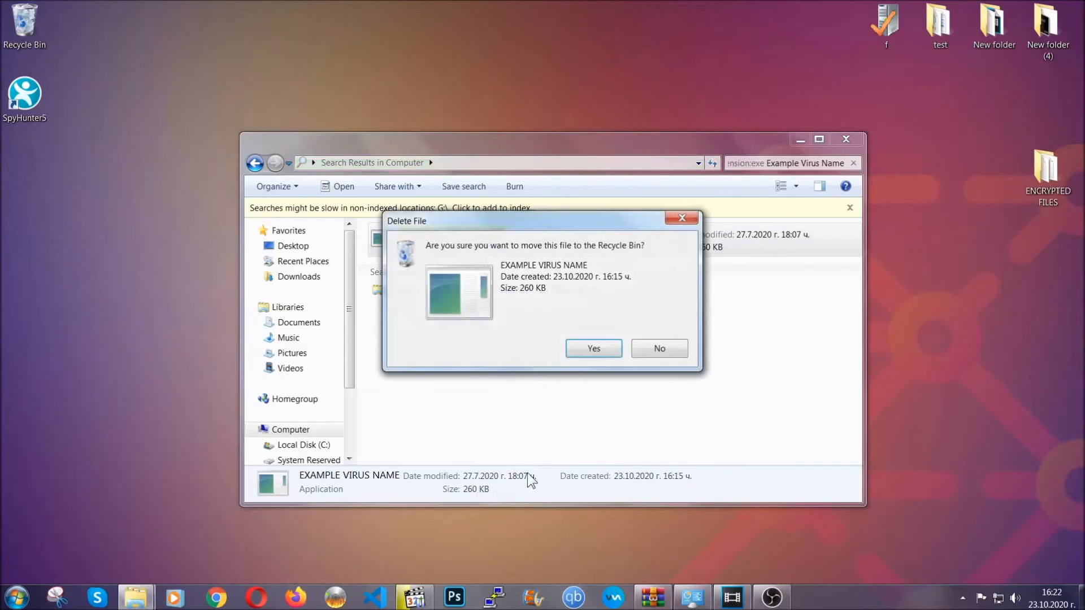
pyautogui.click(594, 348)
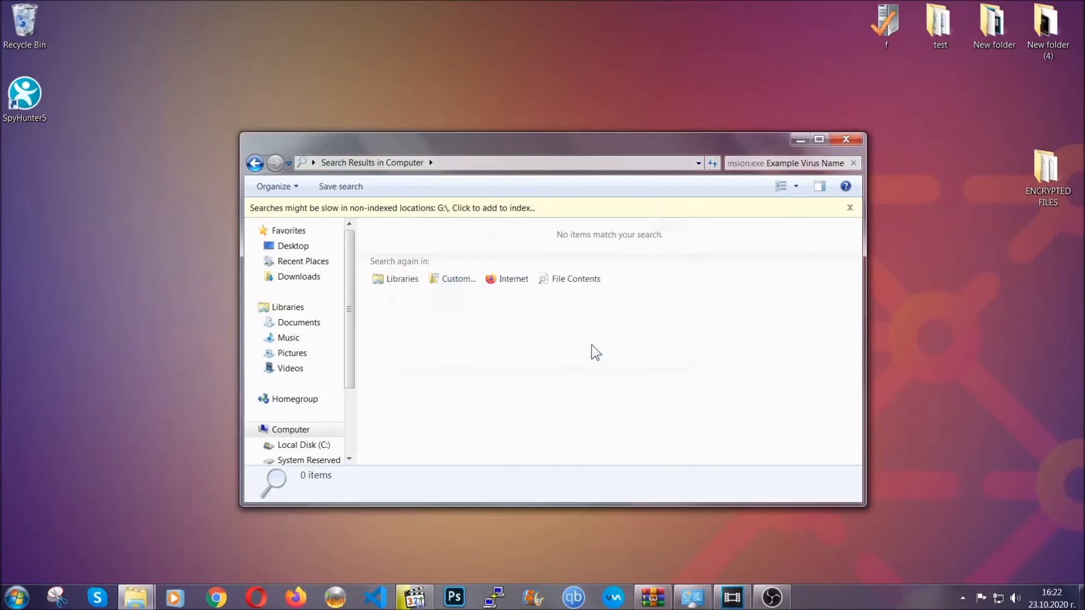
pyautogui.moveTo(809, 183)
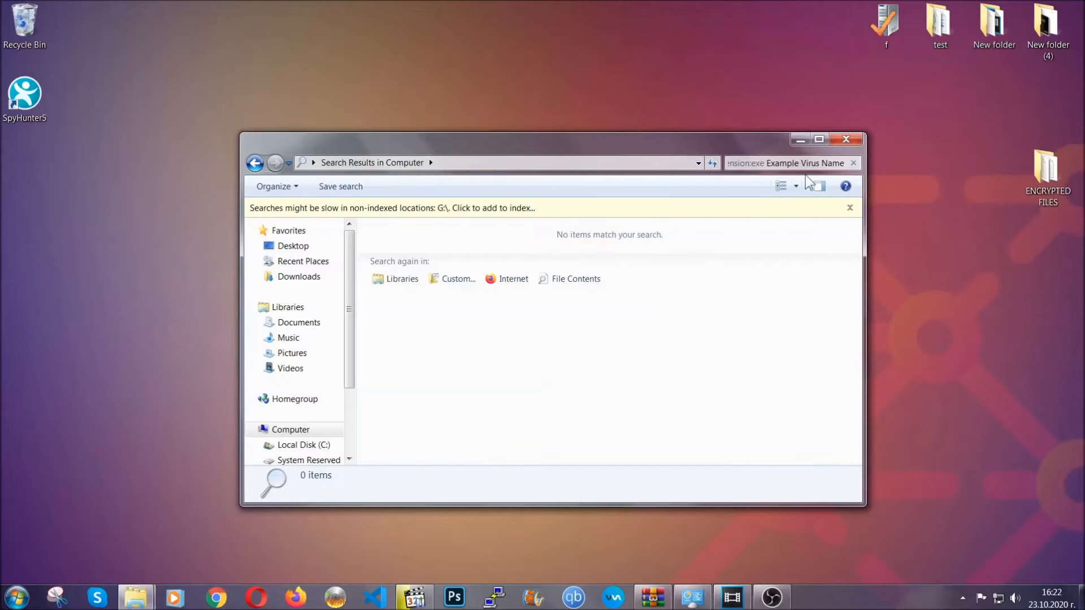
pyautogui.click(845, 139)
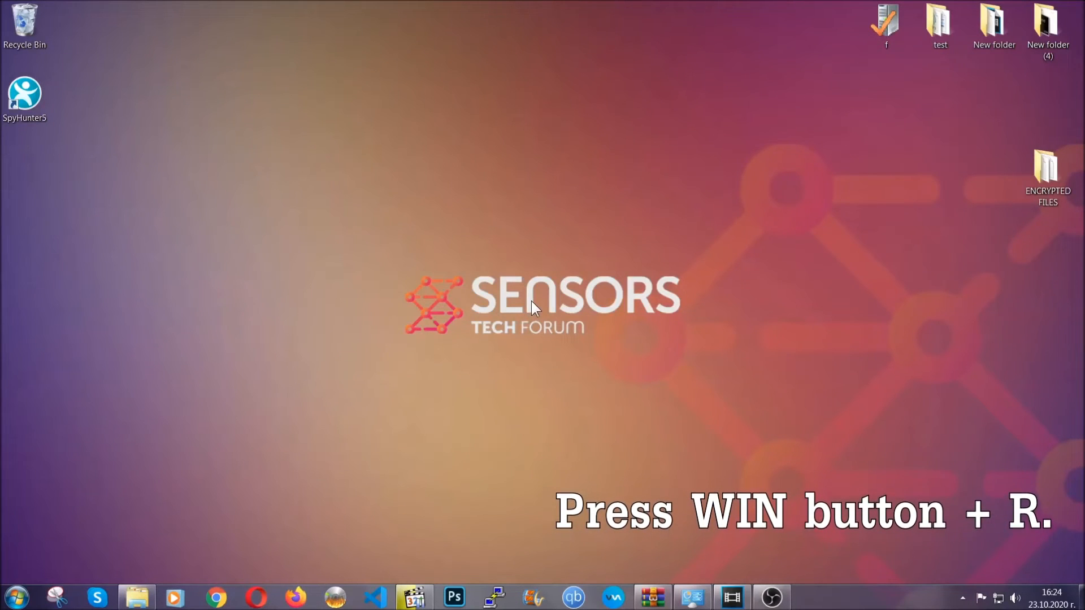
# Launch Registry Editor by entering REGEDIT in the Run box.
pyautogui.press('Win+r')
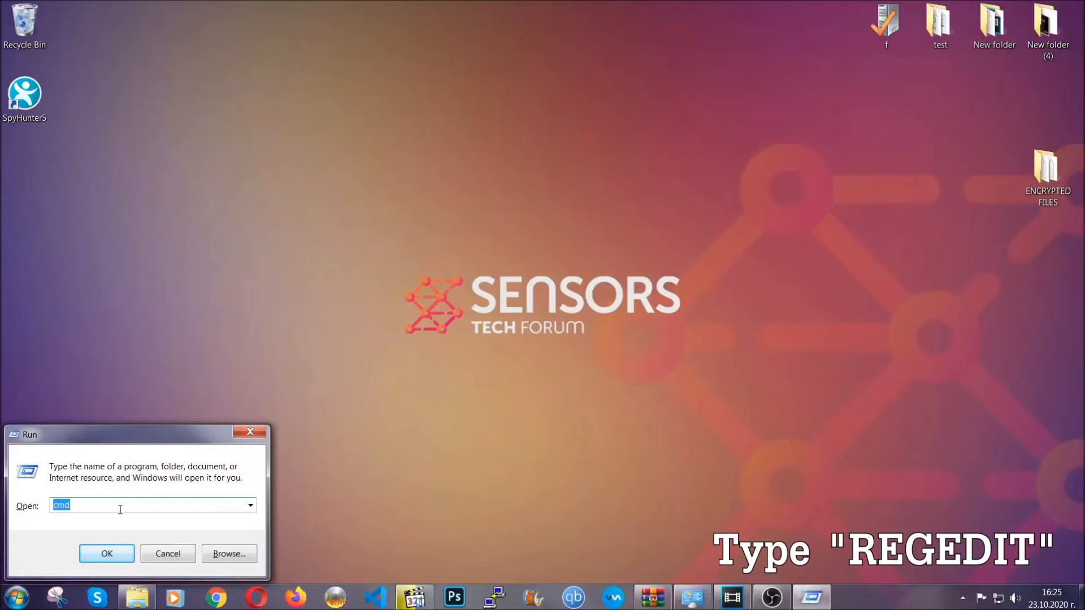
pyautogui.write('REG')
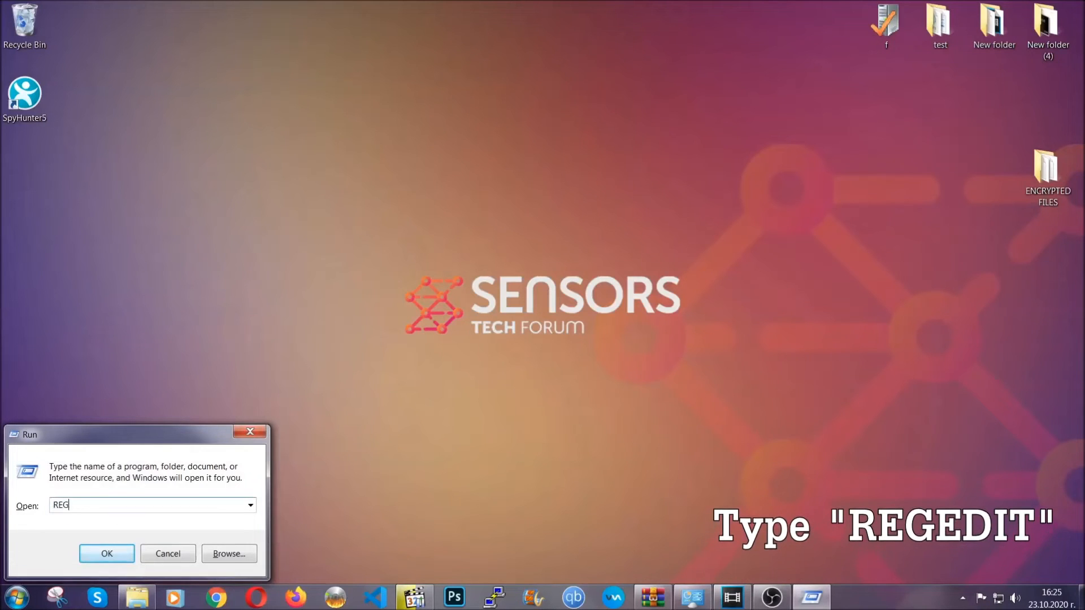
pyautogui.write('EDIT')
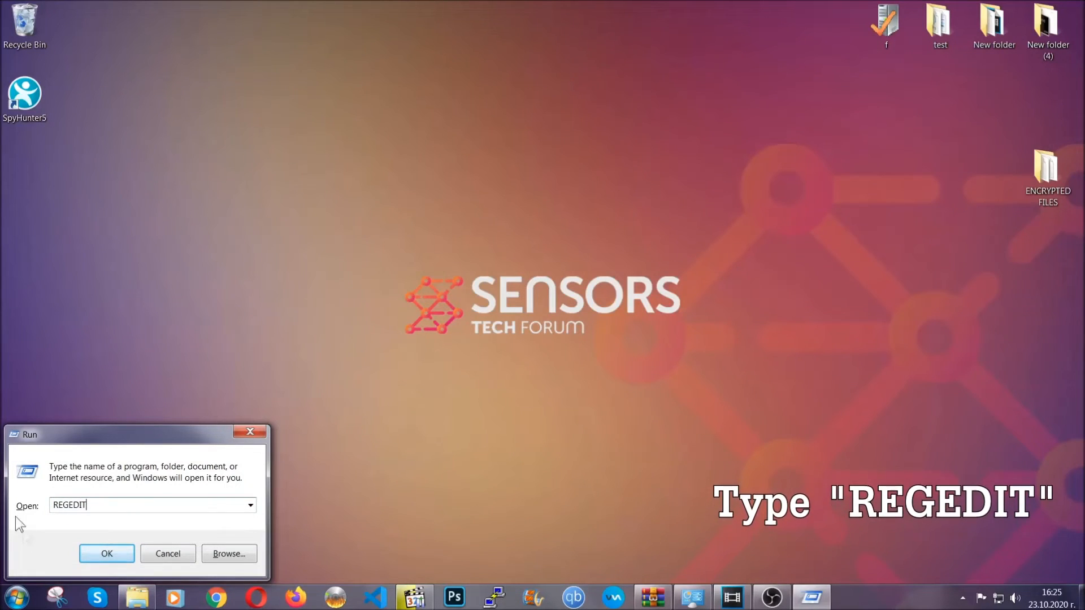
pyautogui.click(106, 554)
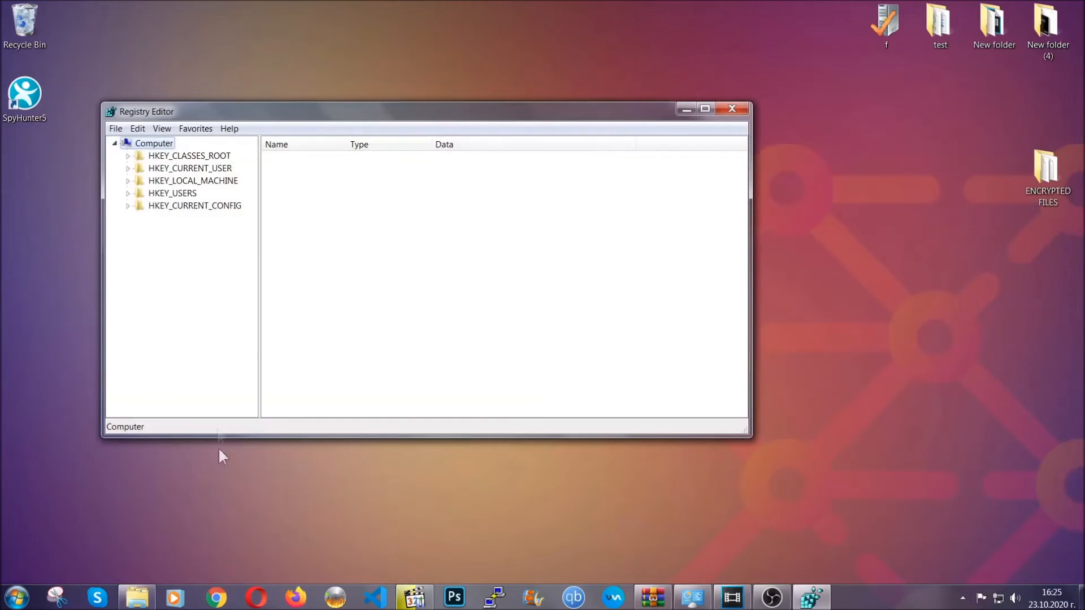
# Export the whole registry to the Desktop as BACKUP.reg.
pyautogui.click(115, 129)
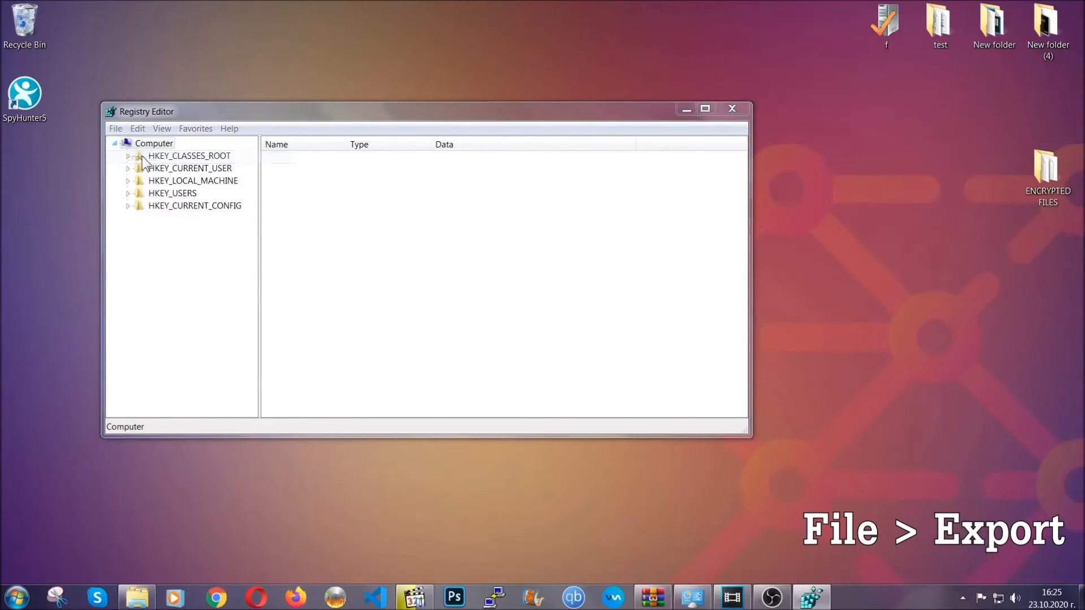
pyautogui.click(115, 129)
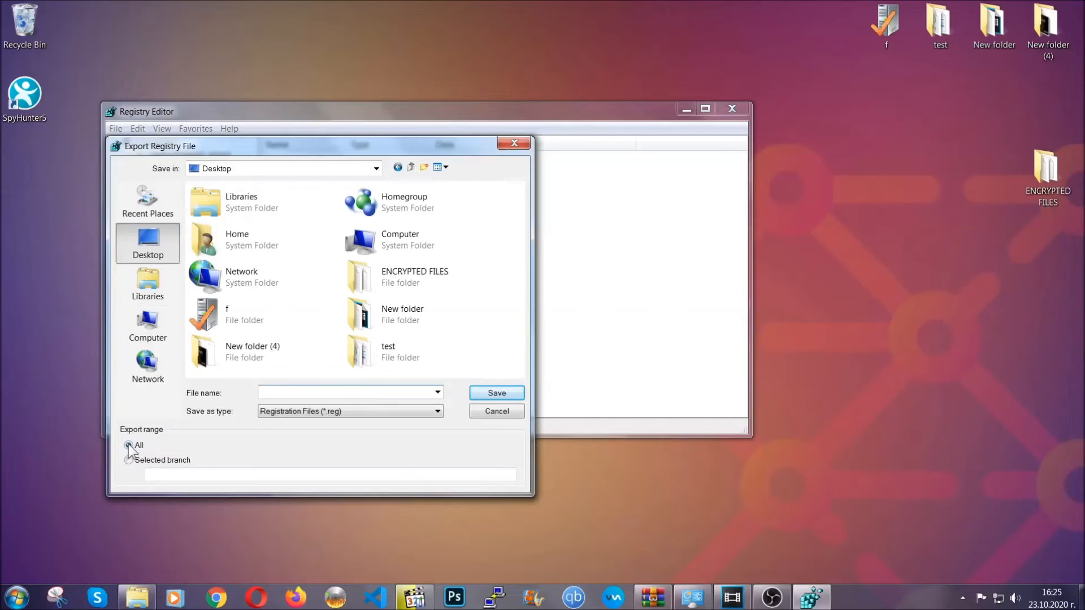
pyautogui.click(129, 446)
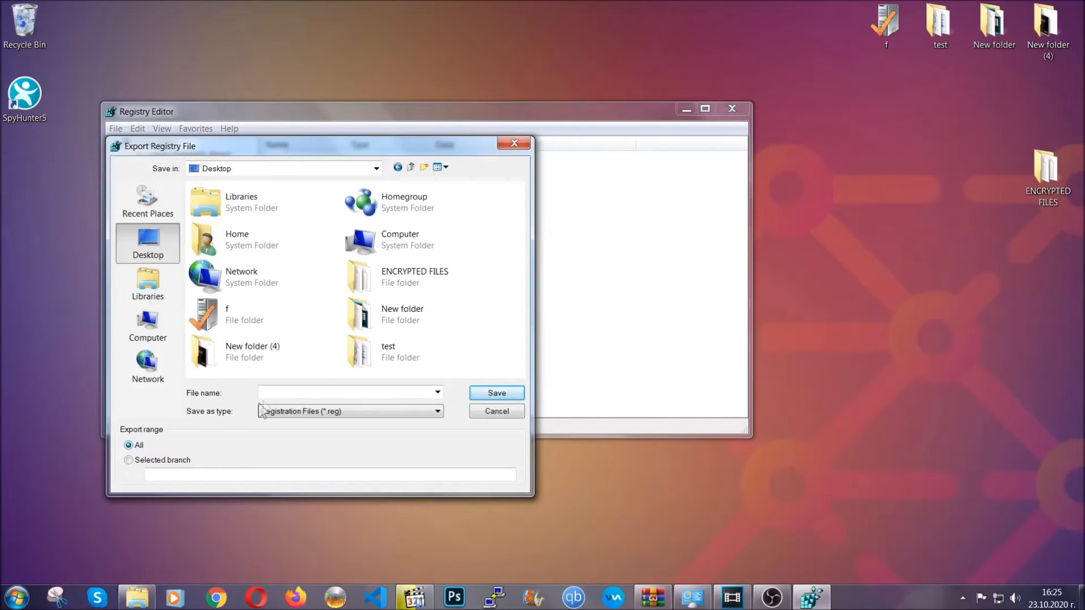
pyautogui.write('BA')
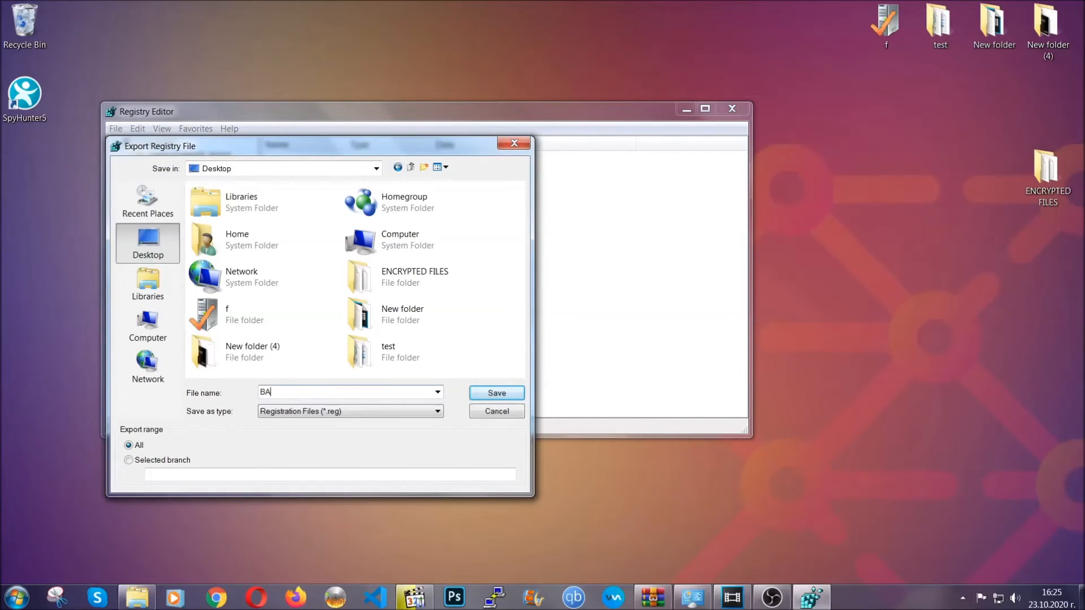
pyautogui.write('CKUP')
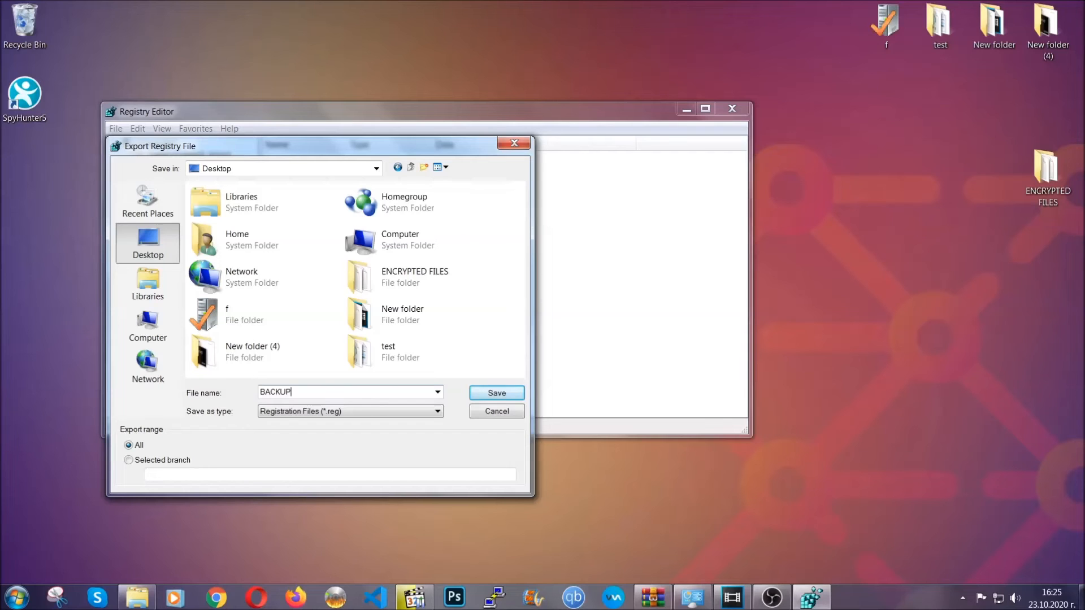
pyautogui.moveTo(496, 393)
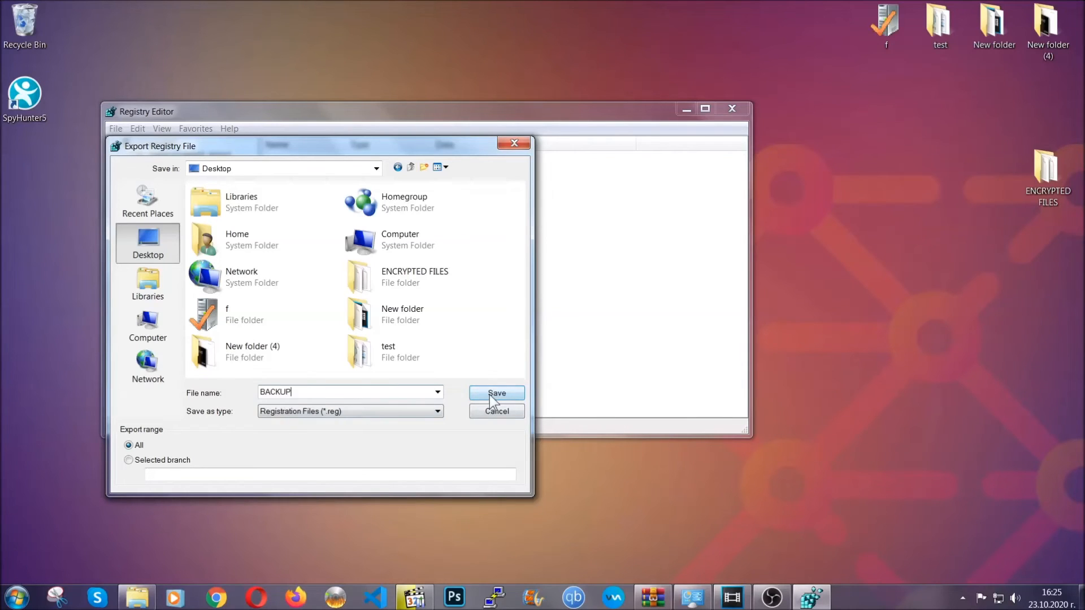
pyautogui.click(495, 392)
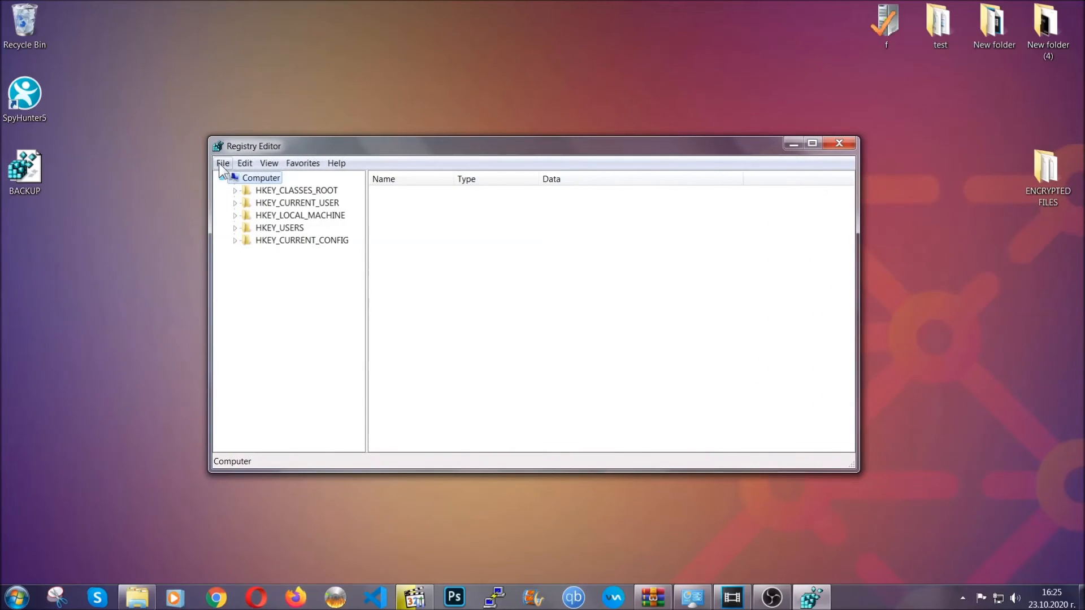
pyautogui.click(223, 162)
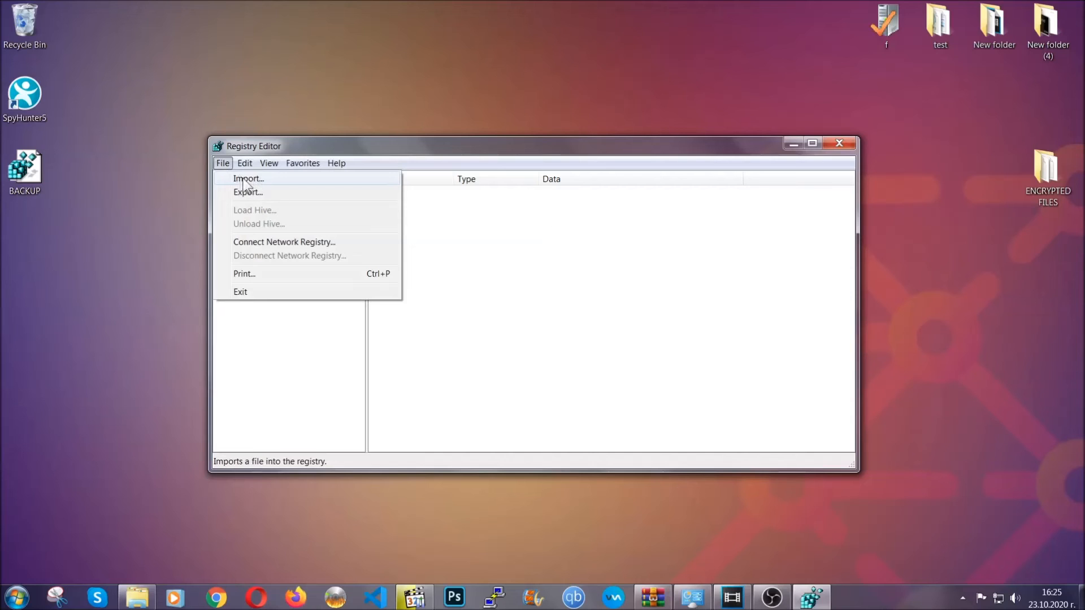
pyautogui.click(222, 163)
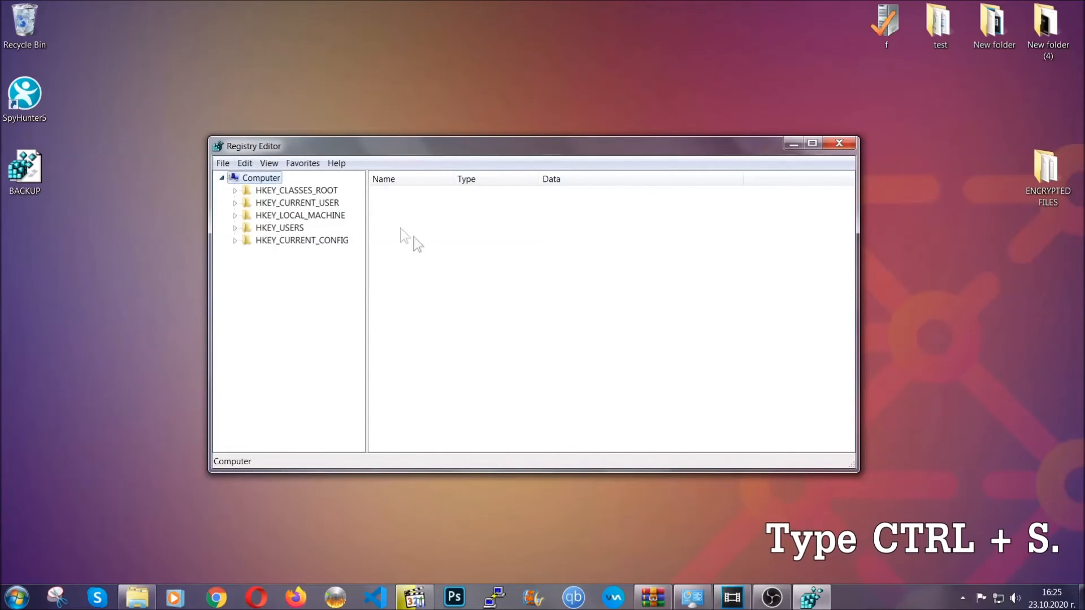
pyautogui.moveTo(523, 298)
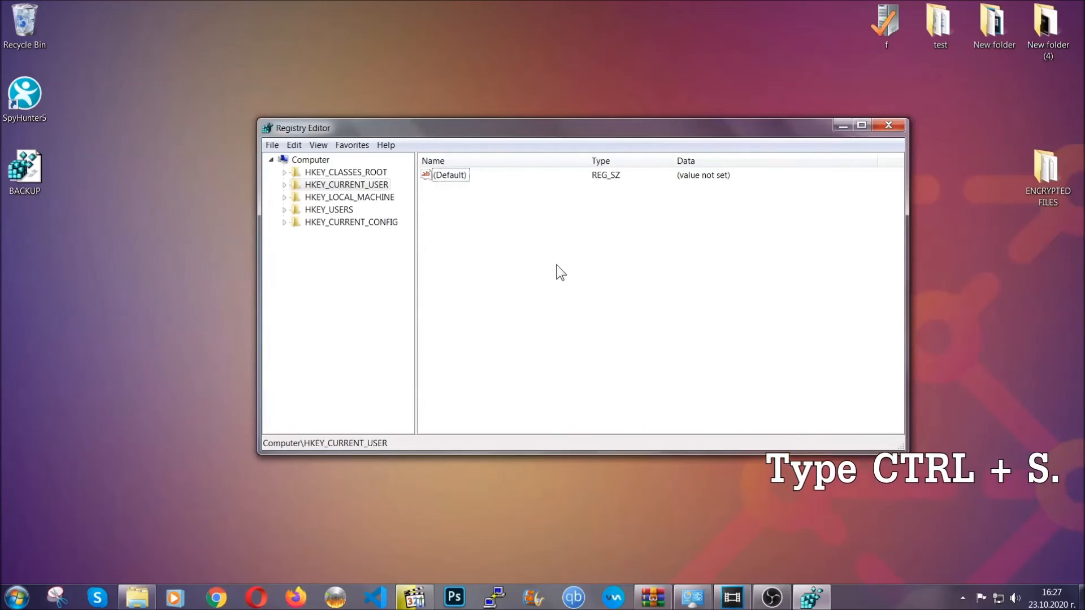
# Find the RunOnce key, then select the Run key under CurrentVersion listing THE VIRUS.
pyautogui.press('ctrl+f')
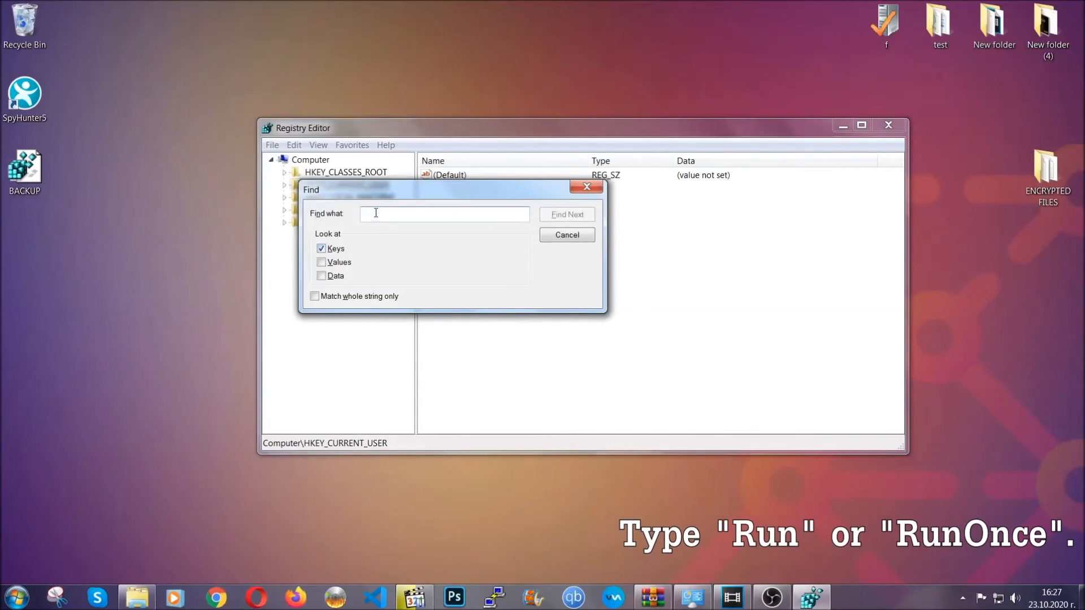
pyautogui.write('RunO')
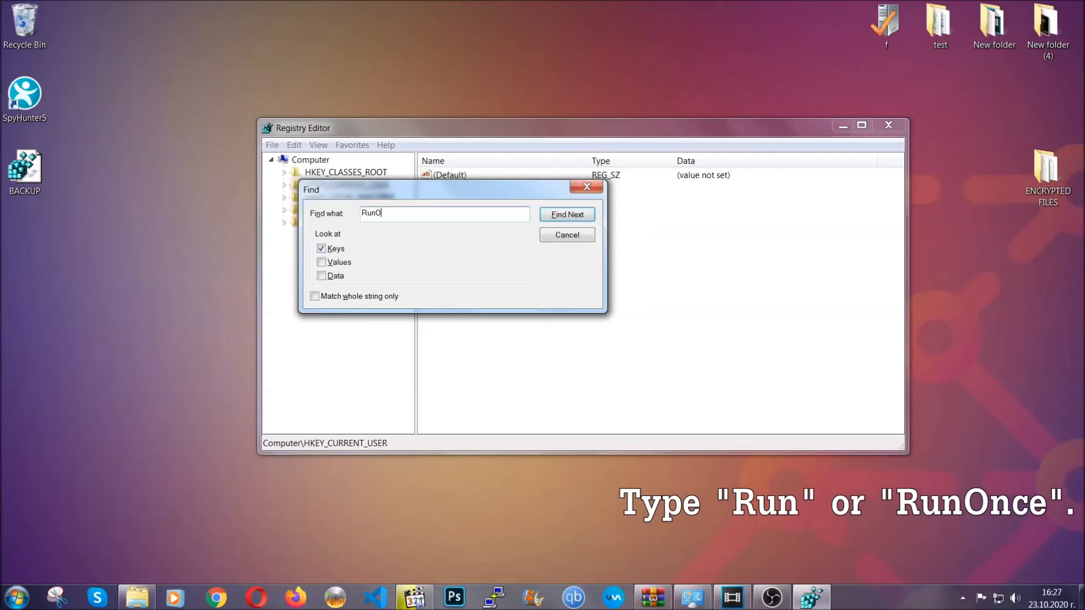
pyautogui.write('nce')
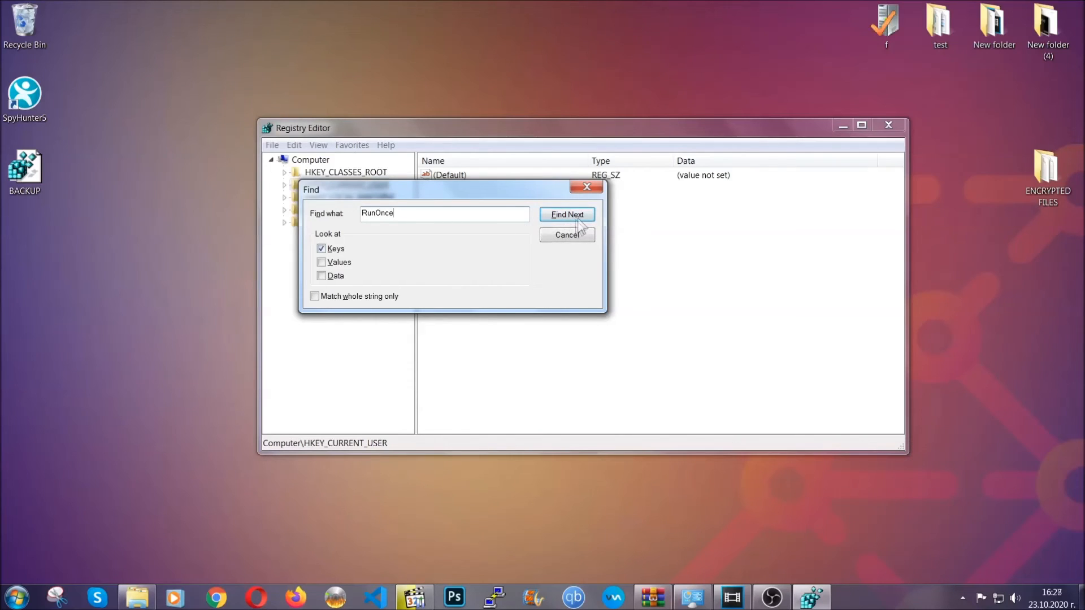
pyautogui.click(566, 215)
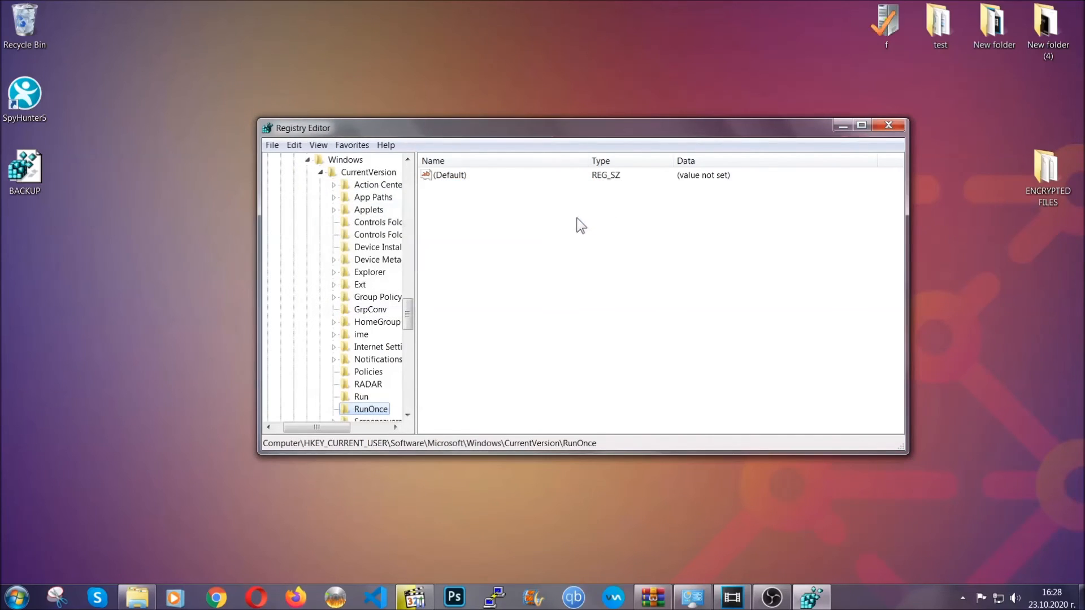
pyautogui.scroll(-3)
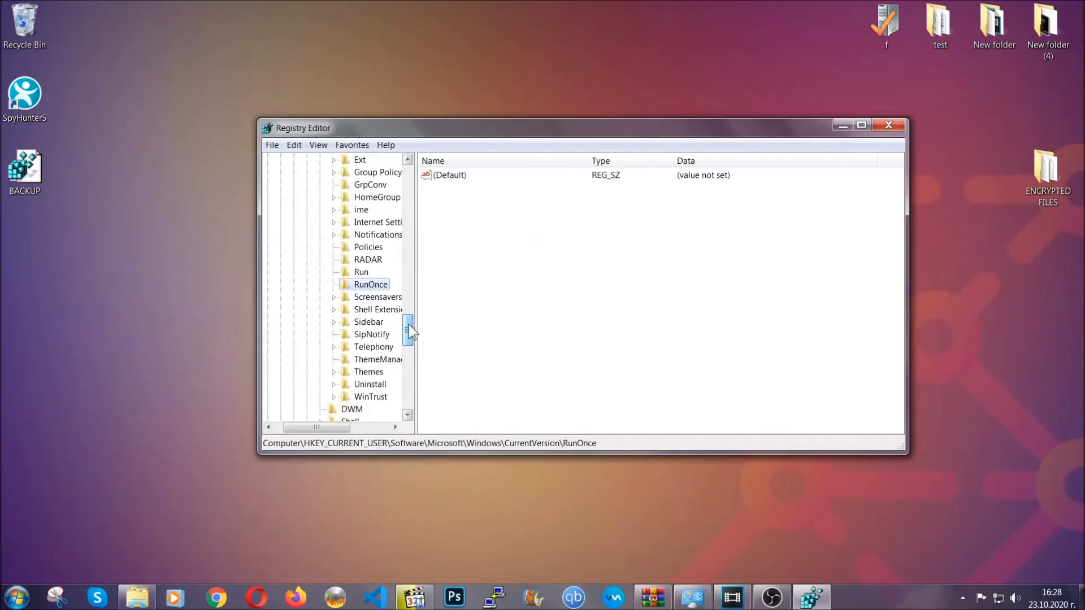
pyautogui.click(361, 272)
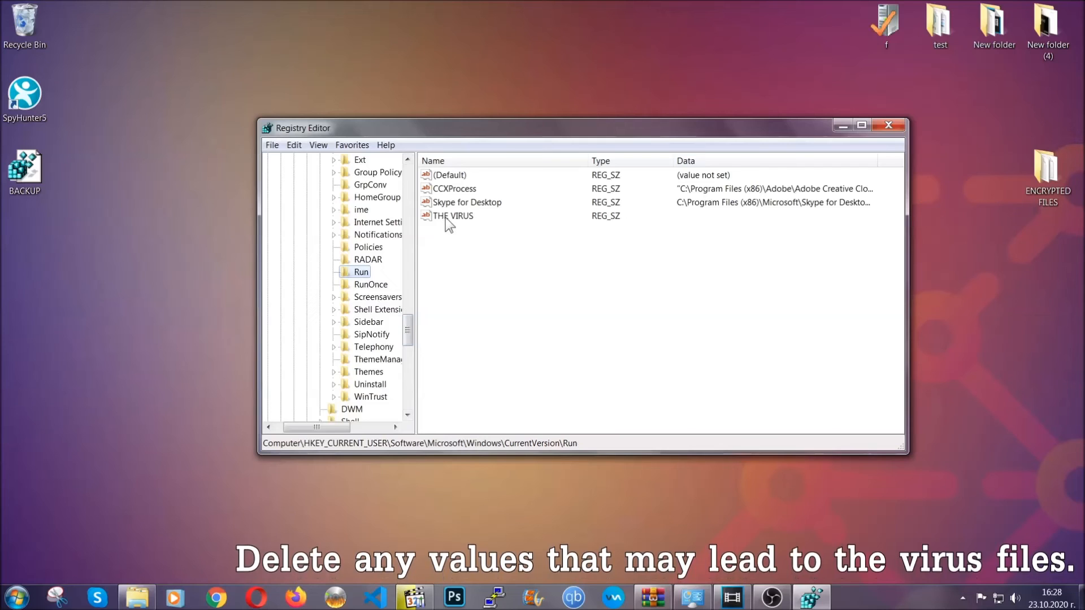
# Delete THE VIRUS value from the Run key, confirm the deletion, and exit Registry Editor.
pyautogui.rightClick(453, 215)
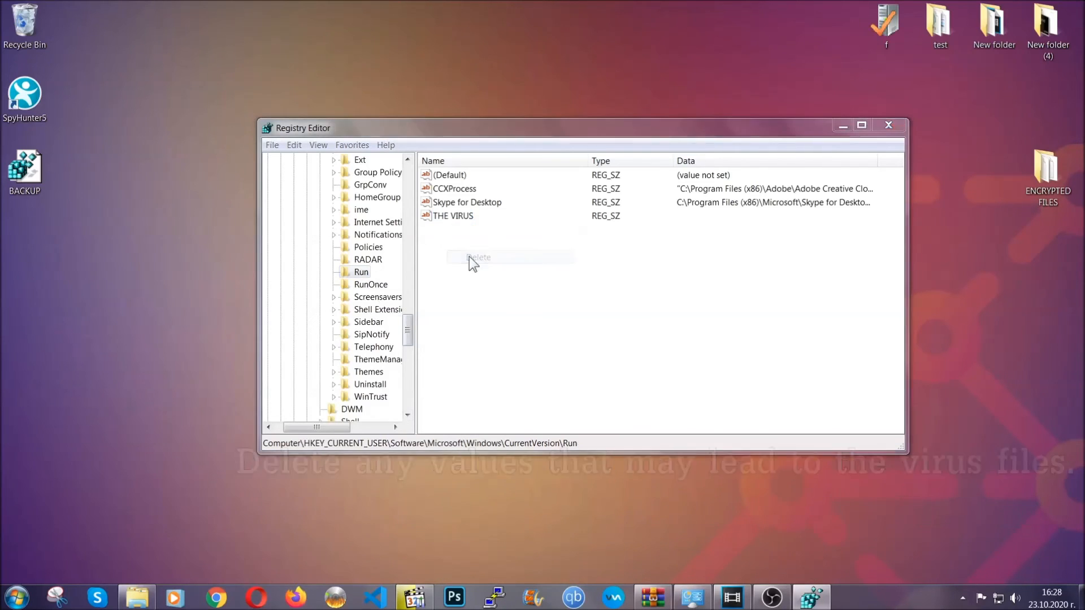
pyautogui.click(479, 256)
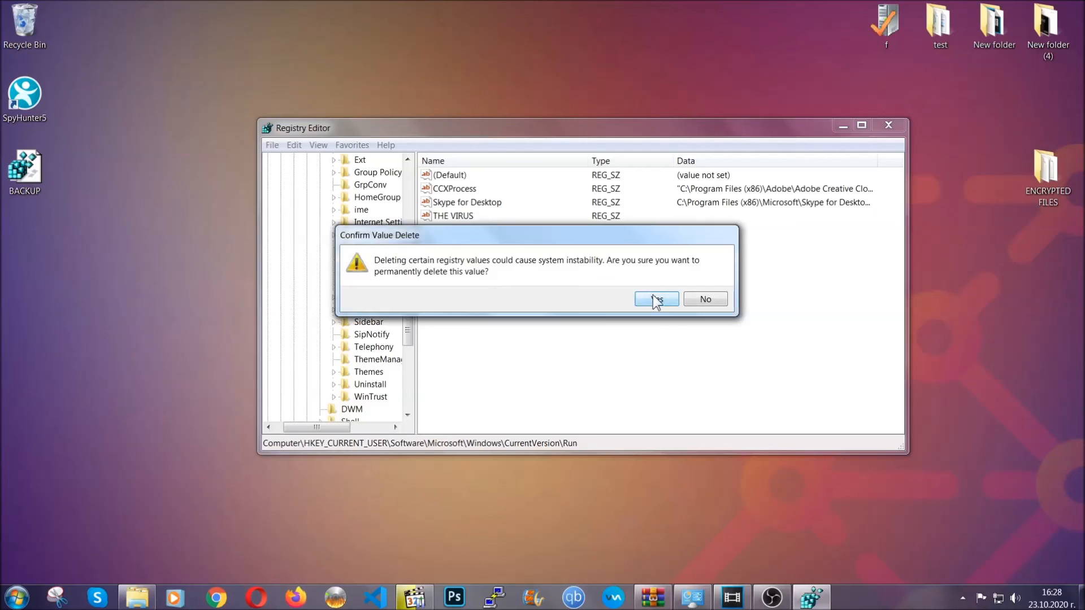
pyautogui.click(655, 298)
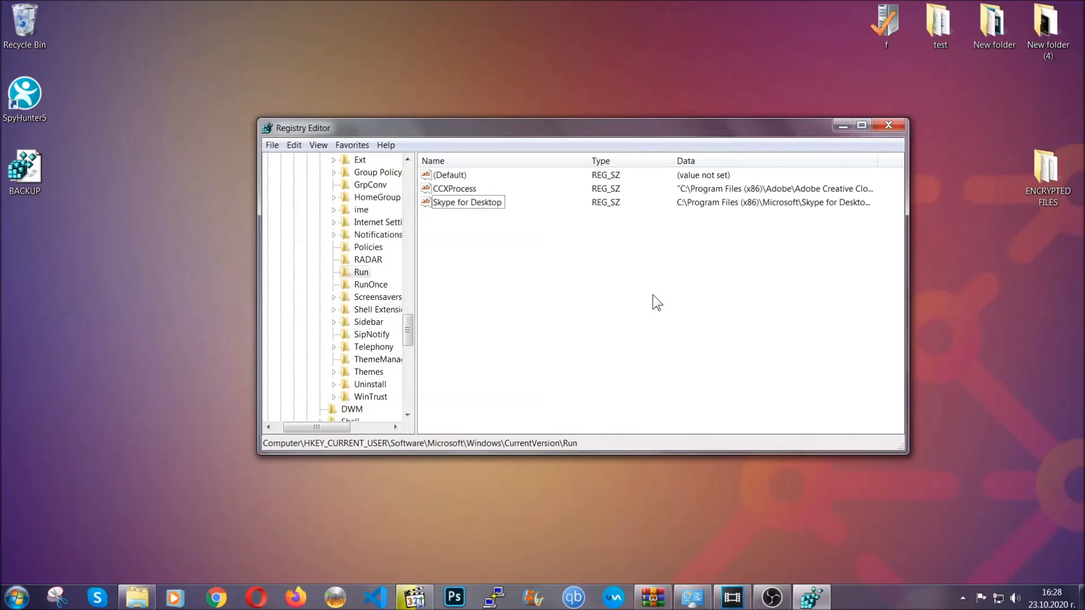
pyautogui.moveTo(895, 126)
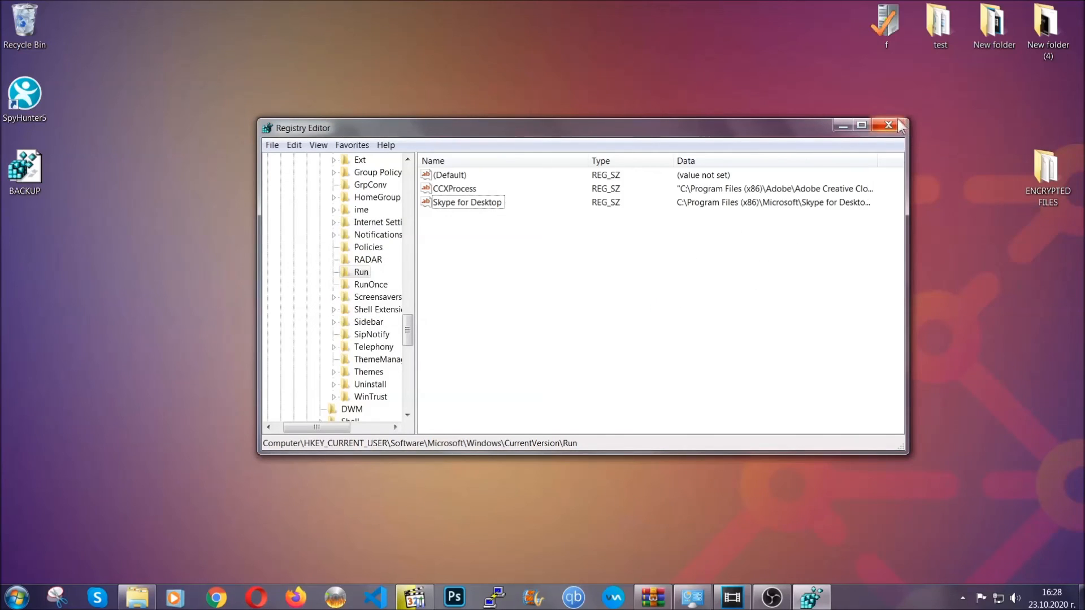
pyautogui.click(888, 126)
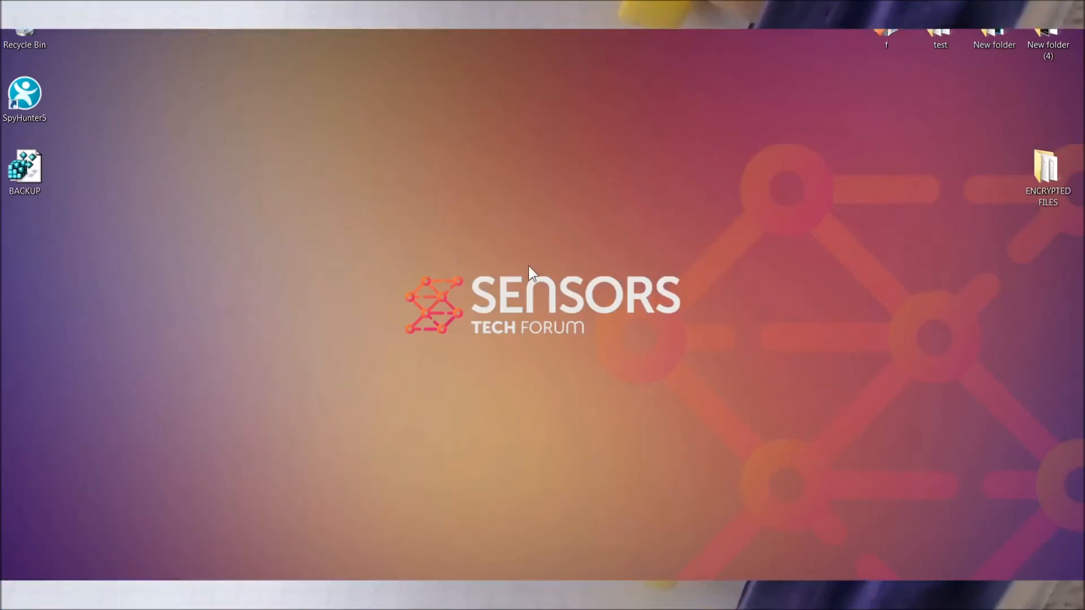